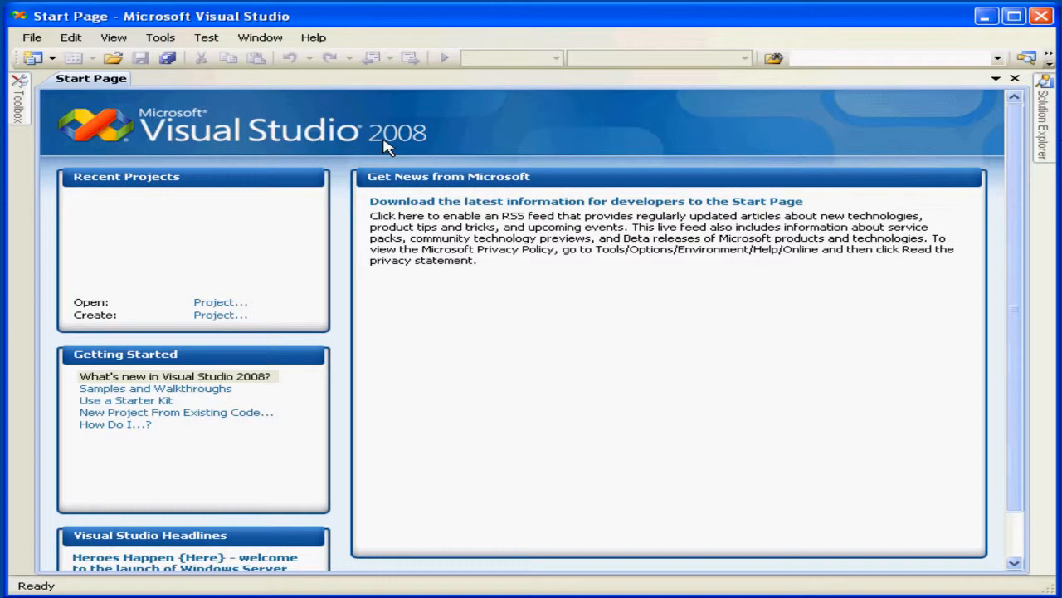
mouse_move(422, 131)
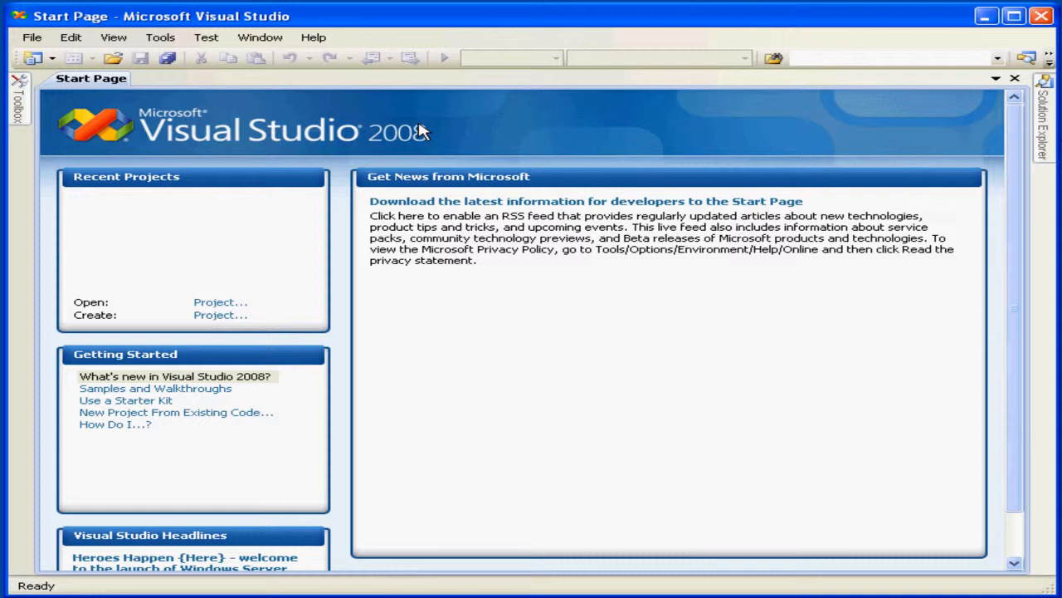
mouse_move(405, 116)
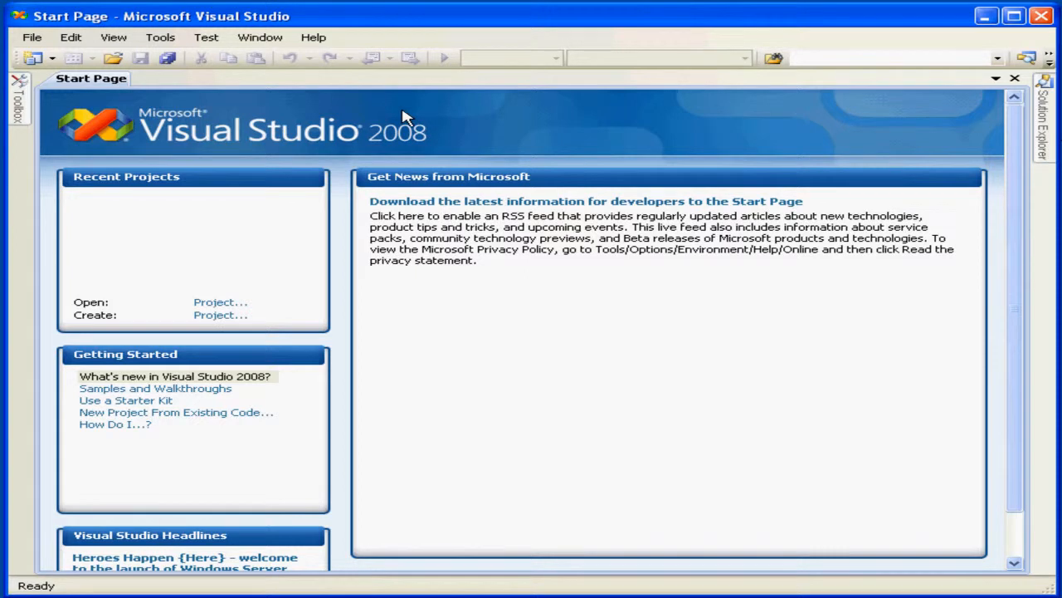
mouse_move(60, 81)
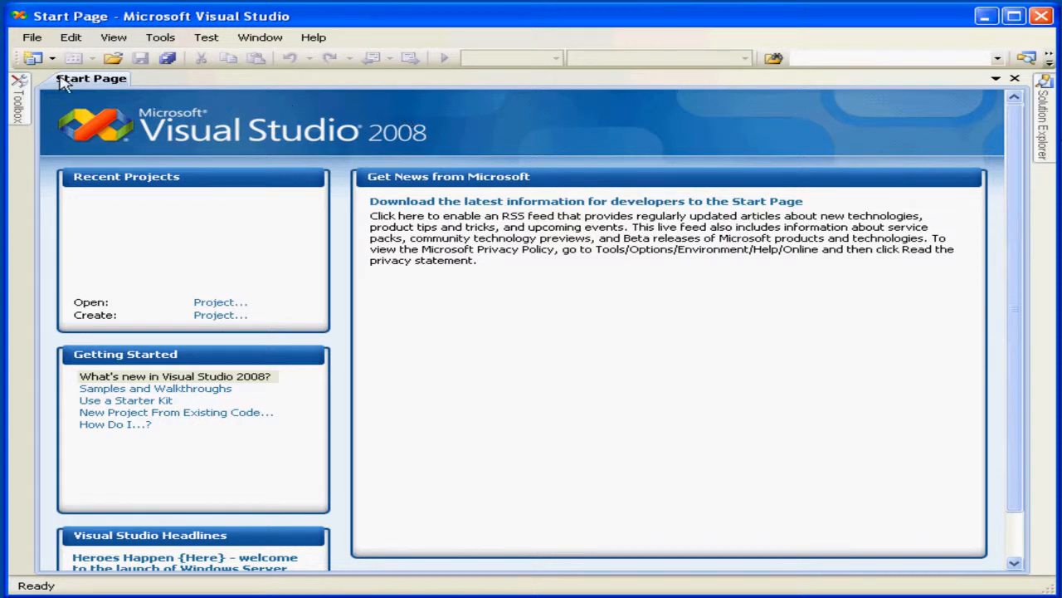
mouse_move(134, 114)
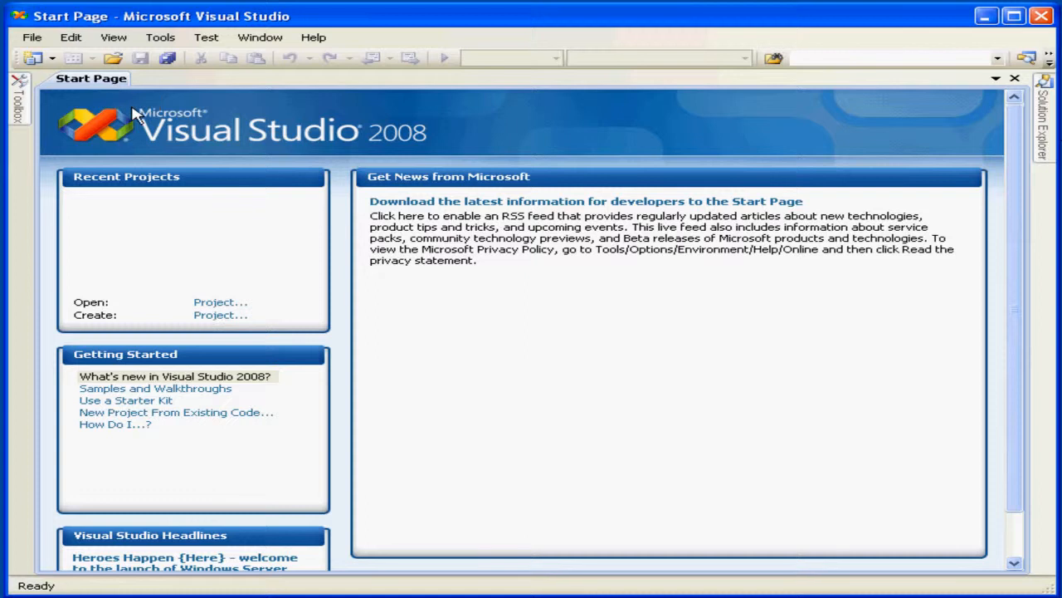
mouse_move(411, 197)
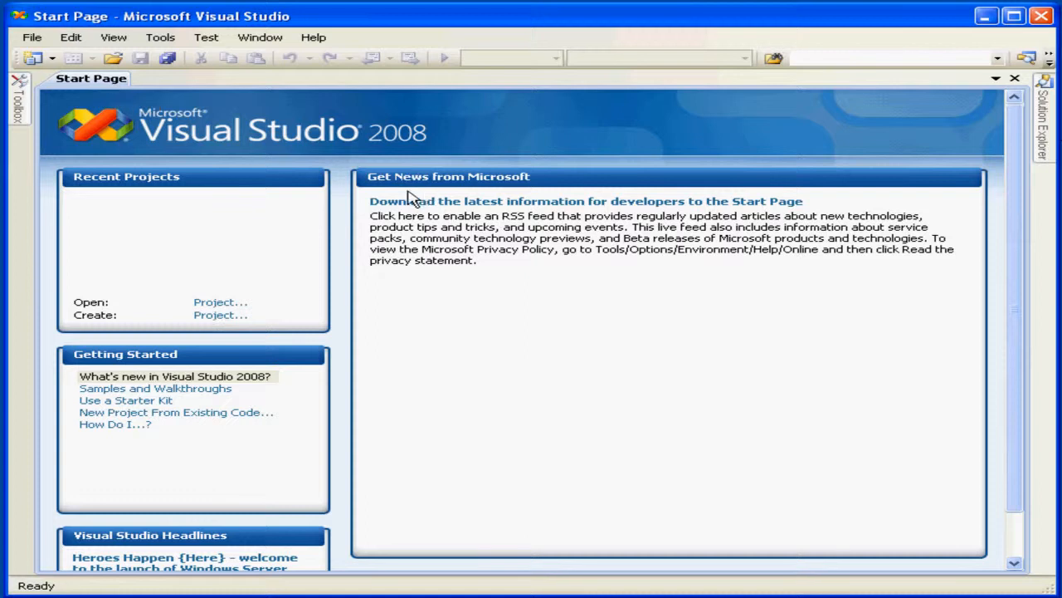
mouse_move(141, 206)
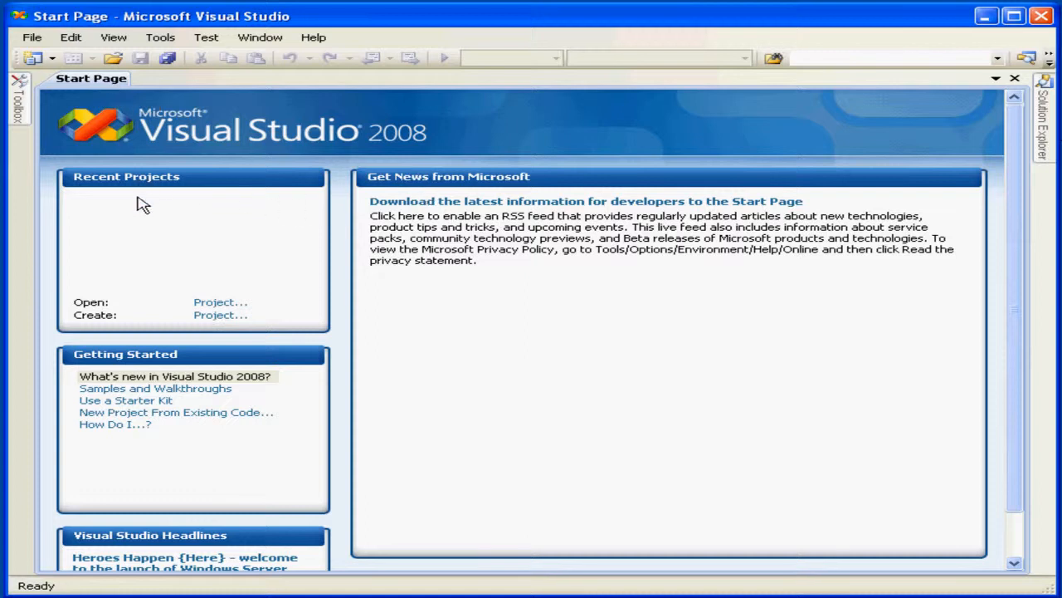
mouse_move(135, 215)
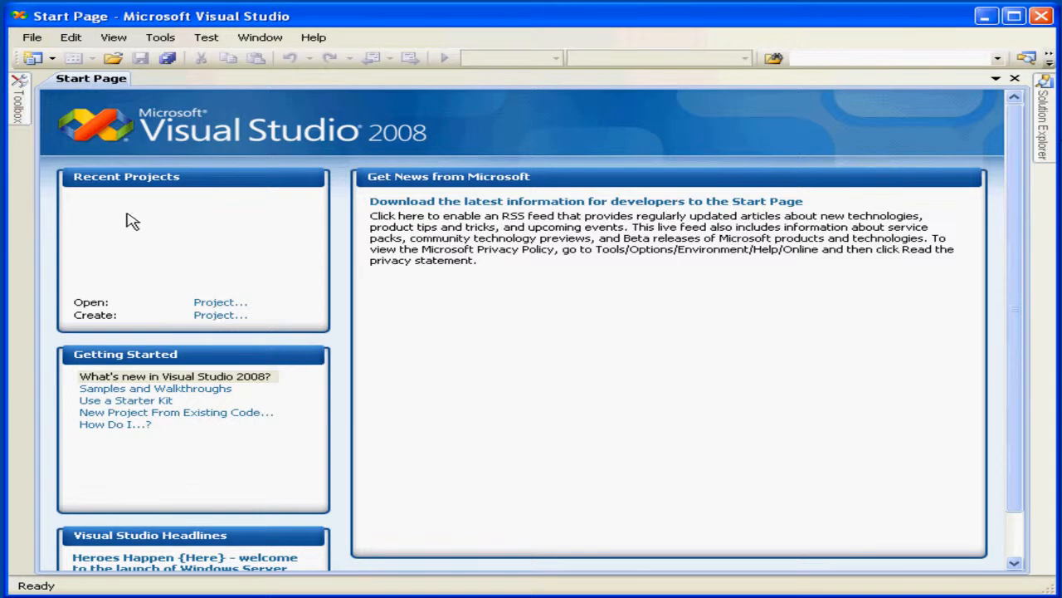
mouse_move(122, 262)
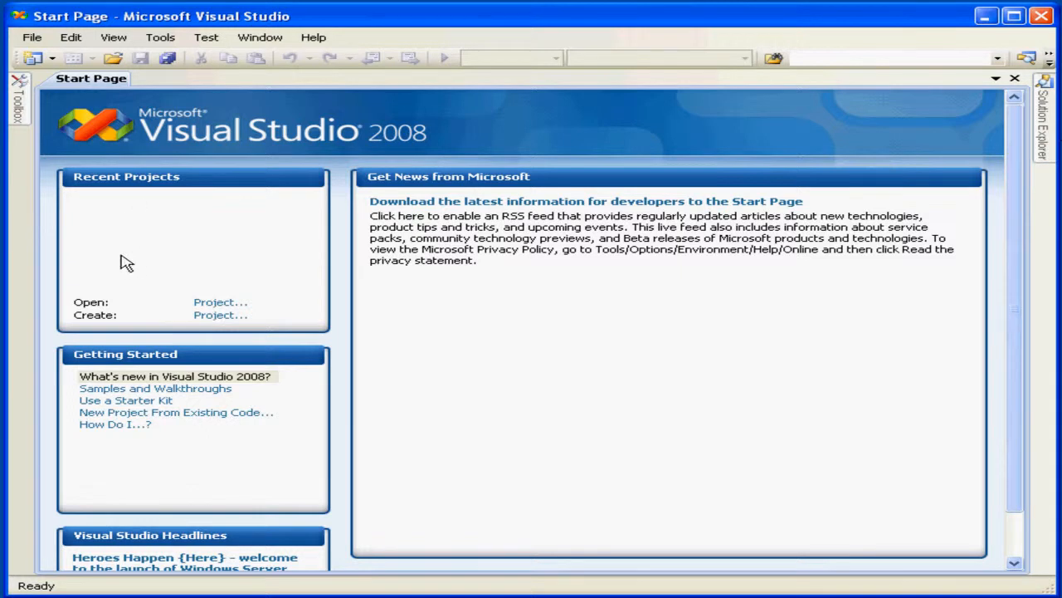
mouse_move(208, 355)
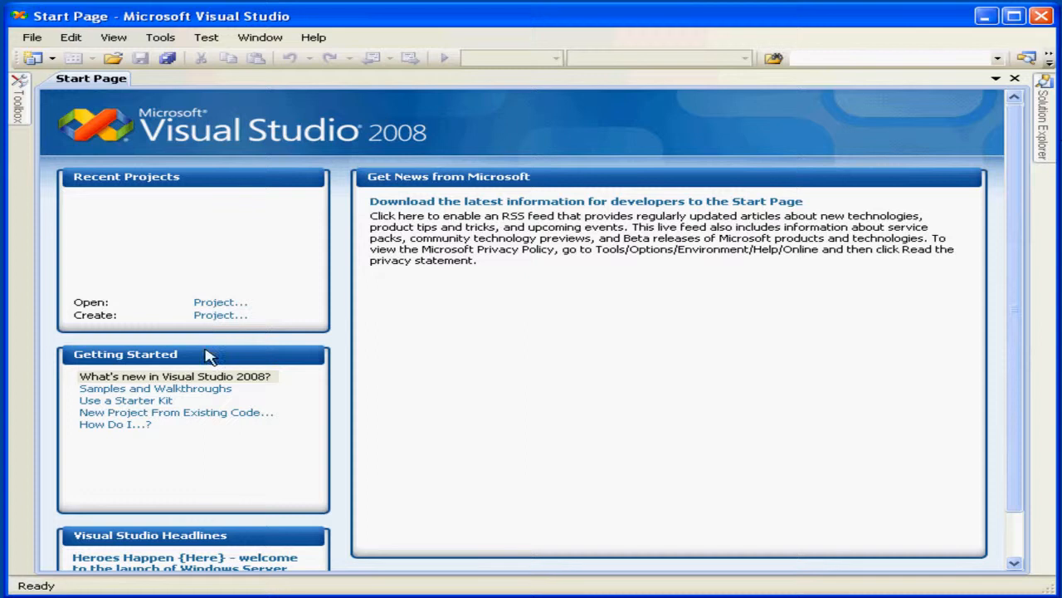
mouse_move(133, 359)
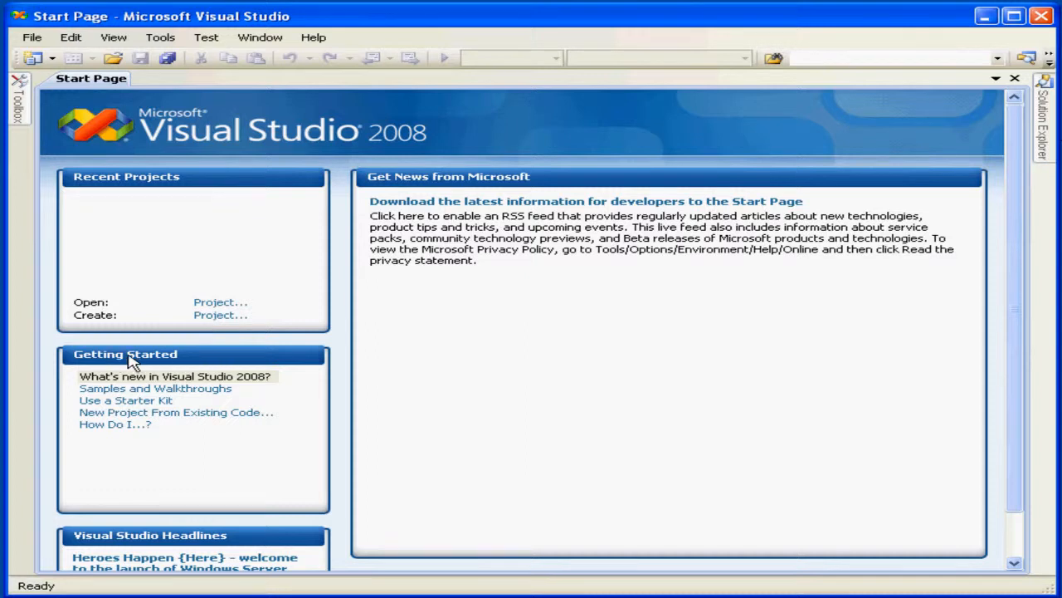
mouse_move(328, 212)
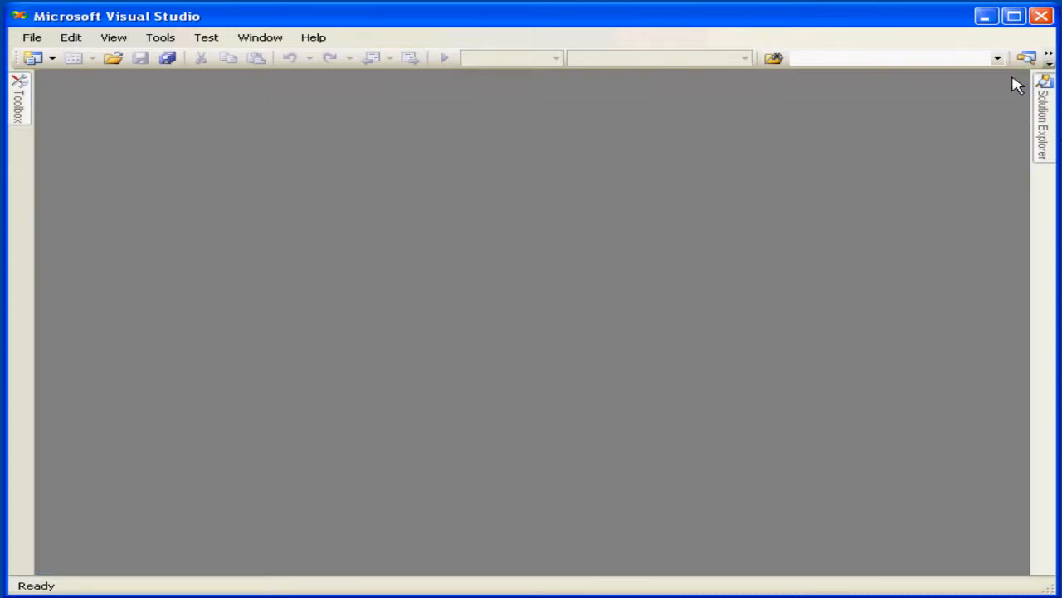
Reopen the Start Page via View > Other Windows, then reach for the File menu.
click(113, 37)
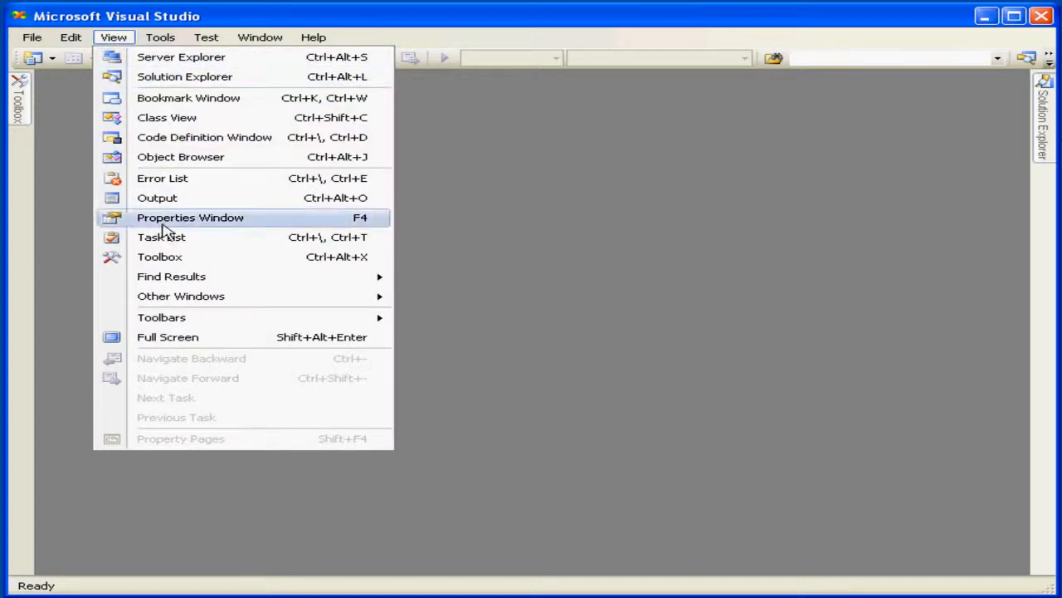
click(179, 295)
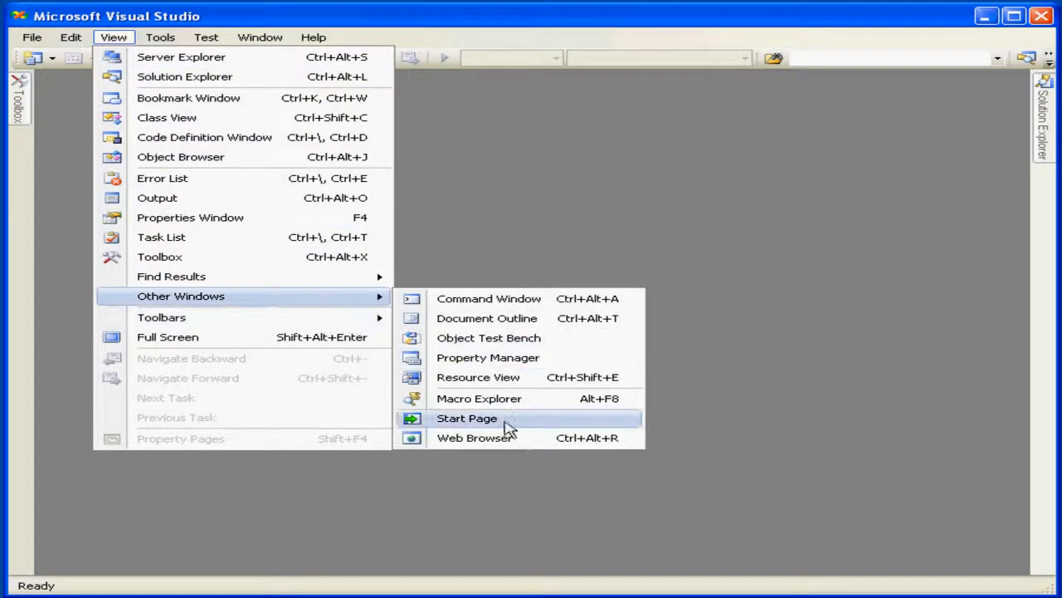
click(467, 419)
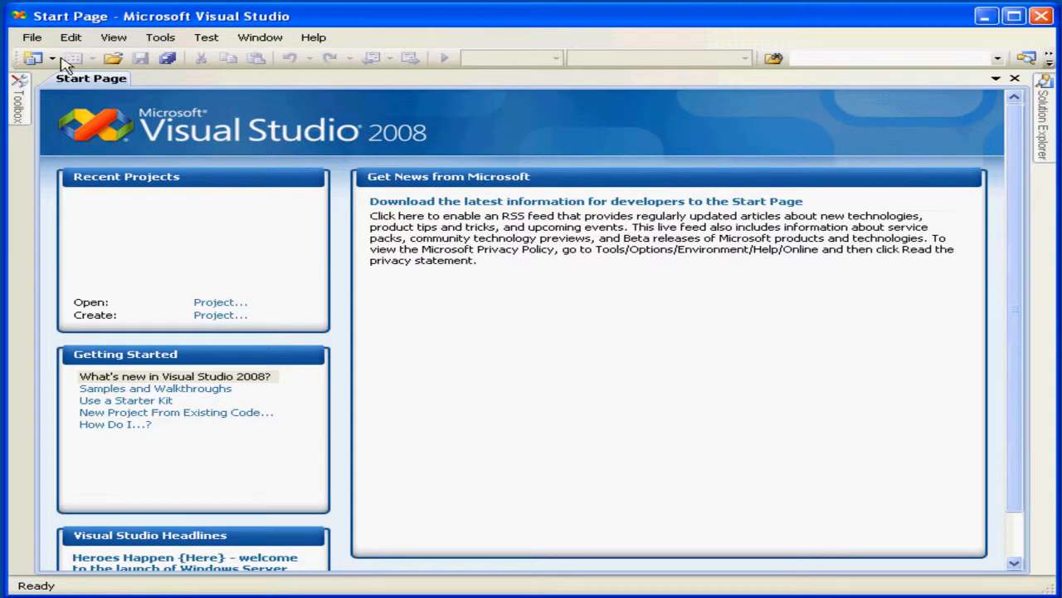
click(33, 36)
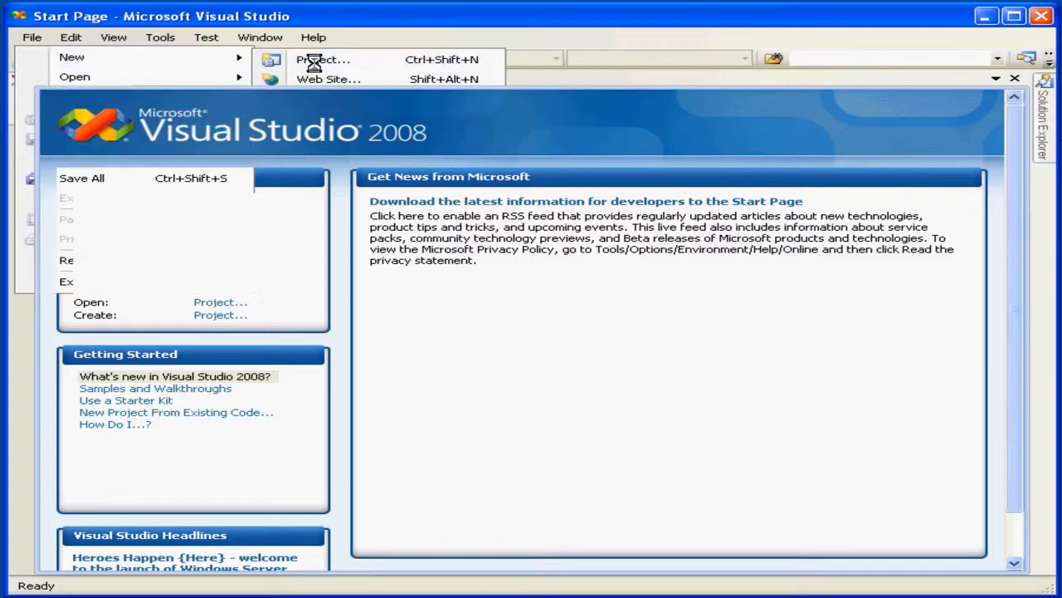
Create a Visual Basic Windows Forms Application named WindowsApplication1 showing Form1's designer.
click(322, 60)
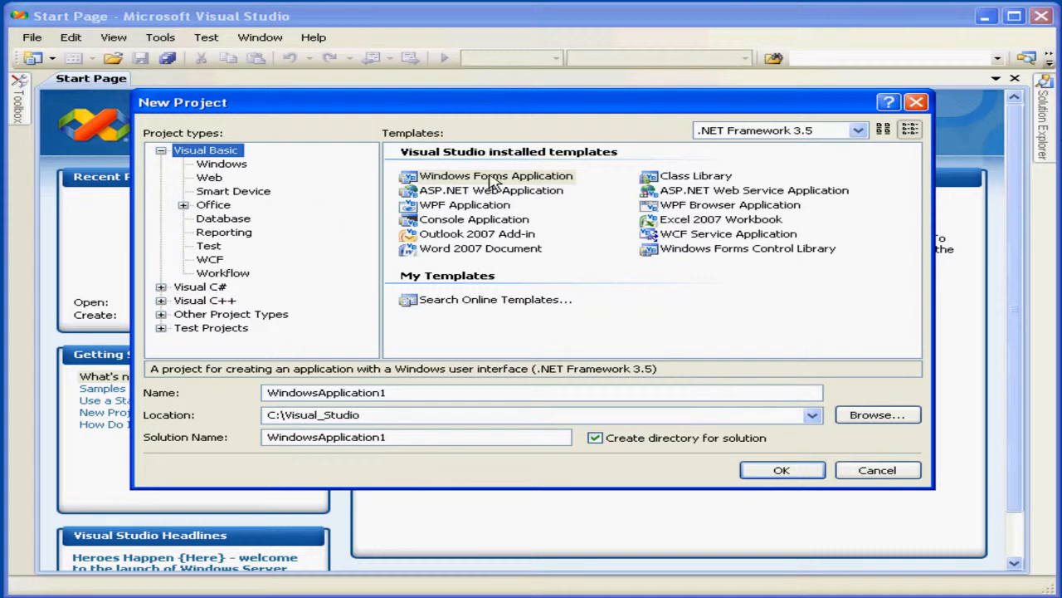
click(495, 176)
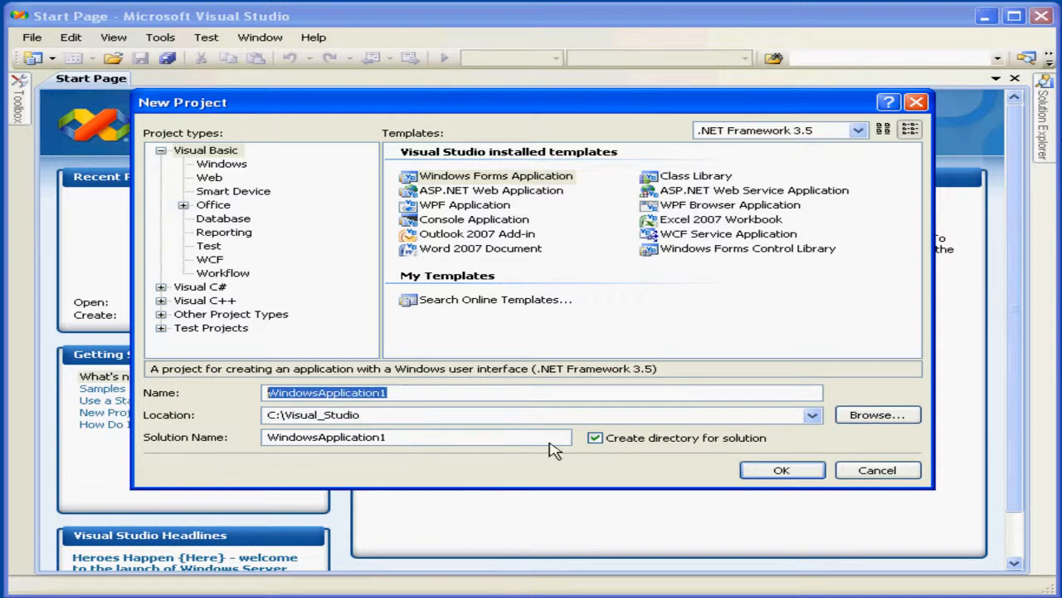
click(781, 470)
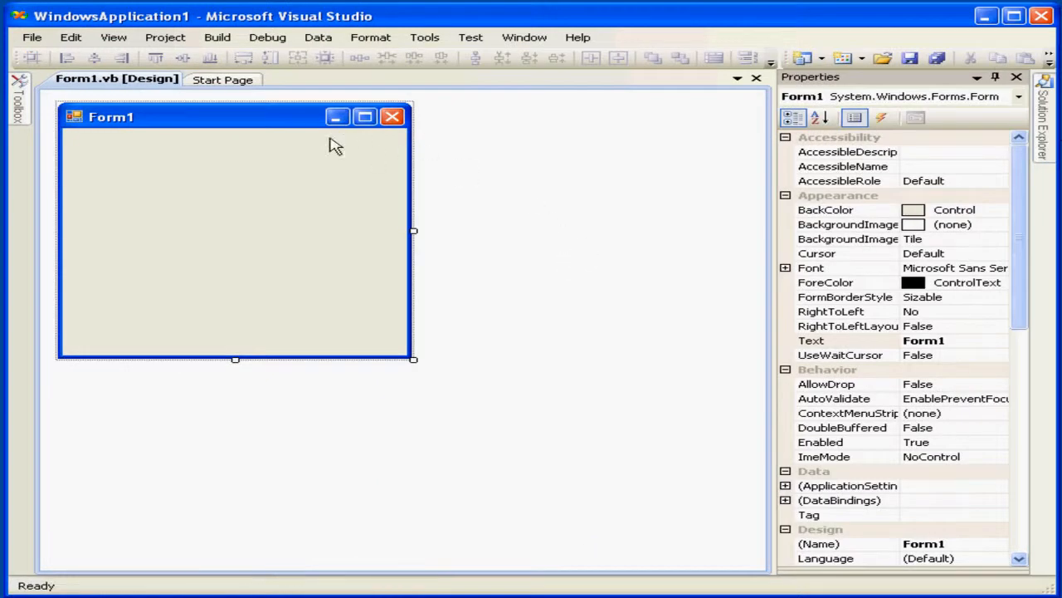
mouse_move(199, 136)
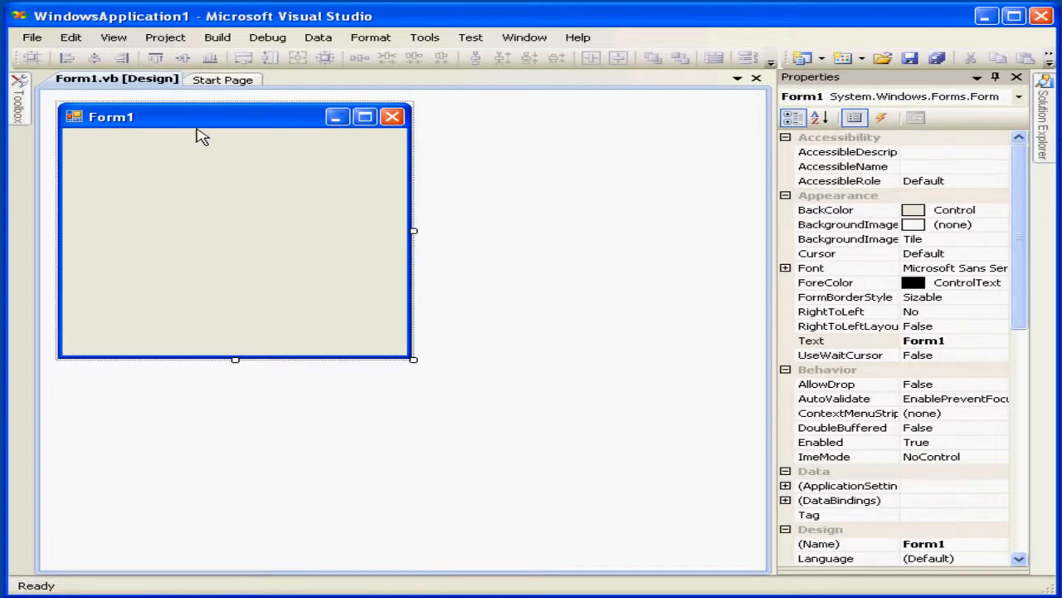
mouse_move(1021, 116)
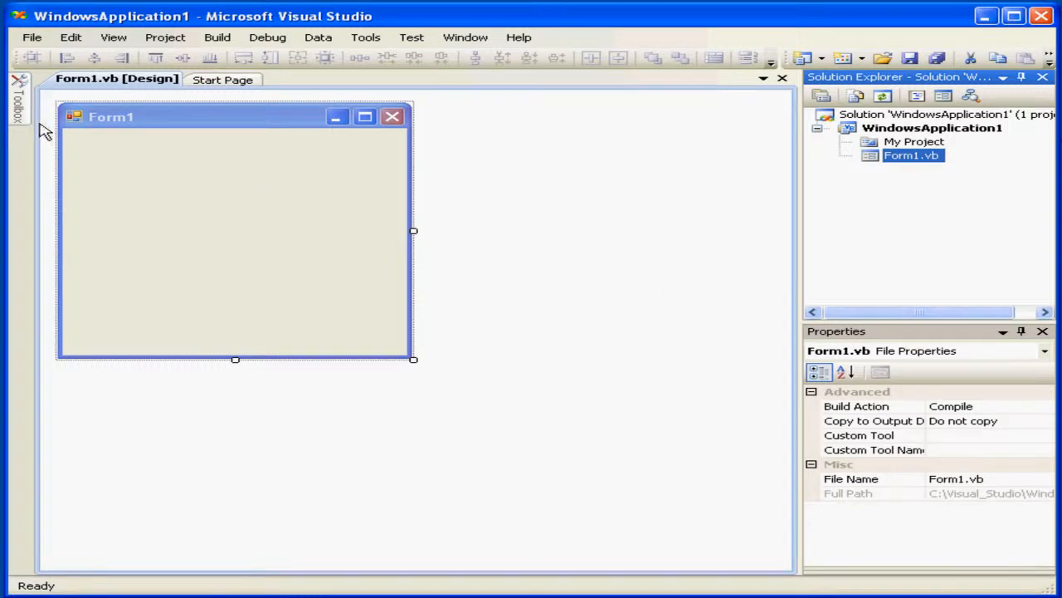
Show the Toolbox of common controls on the left beside Form1's designer.
click(17, 108)
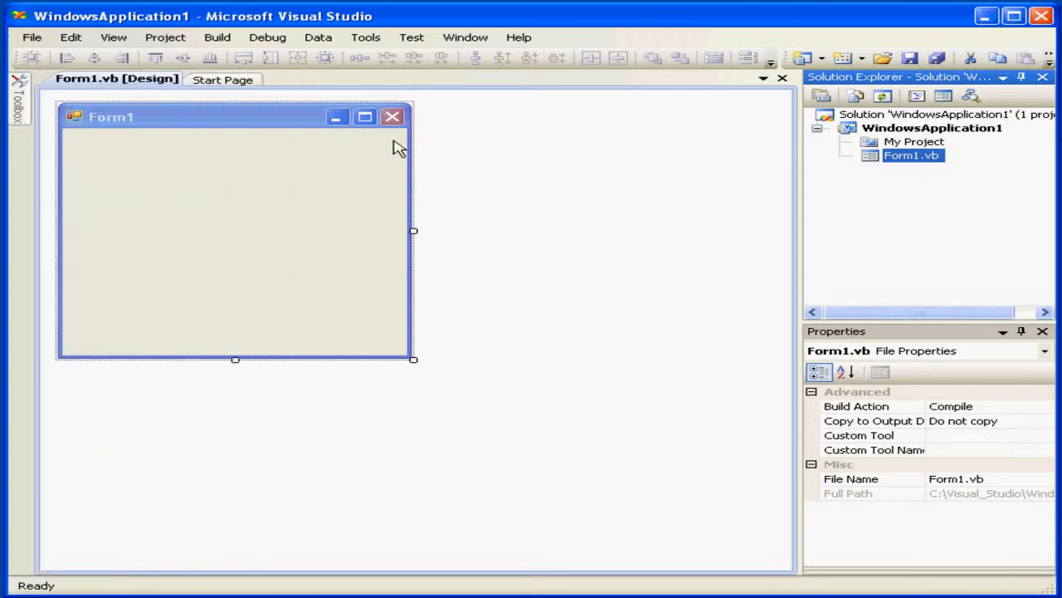
click(13, 95)
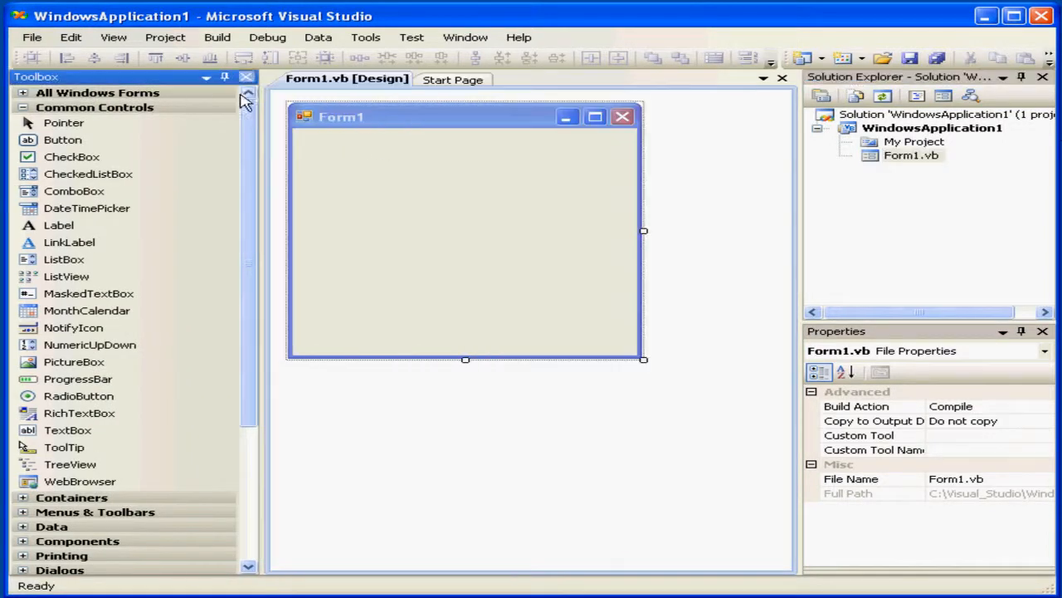
Pin the Toolbox open and place Button1 onto Form1.
click(63, 139)
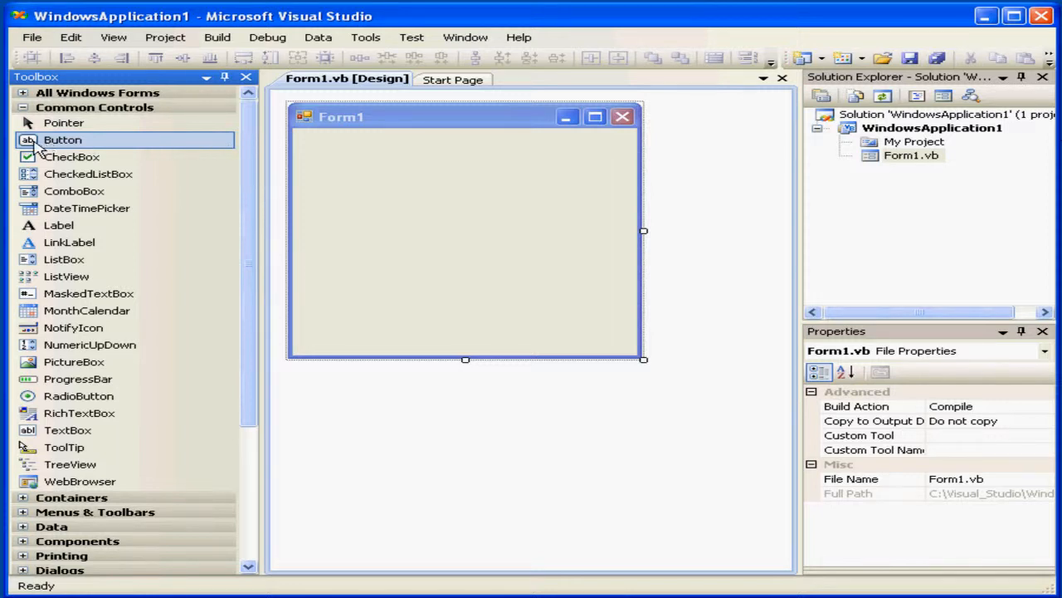
drag(63, 140, 381, 174)
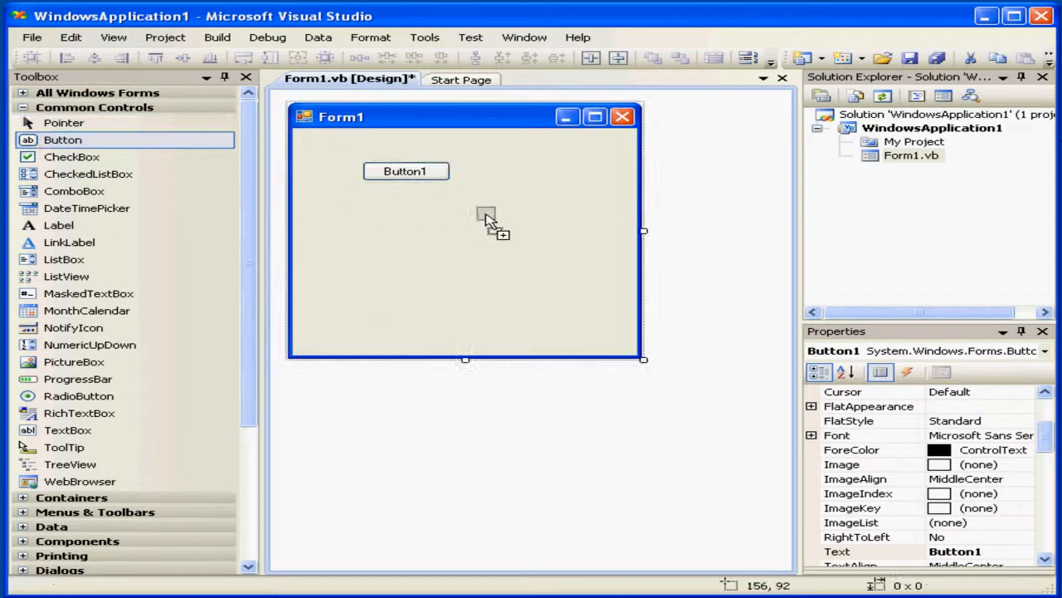
mouse_move(428, 213)
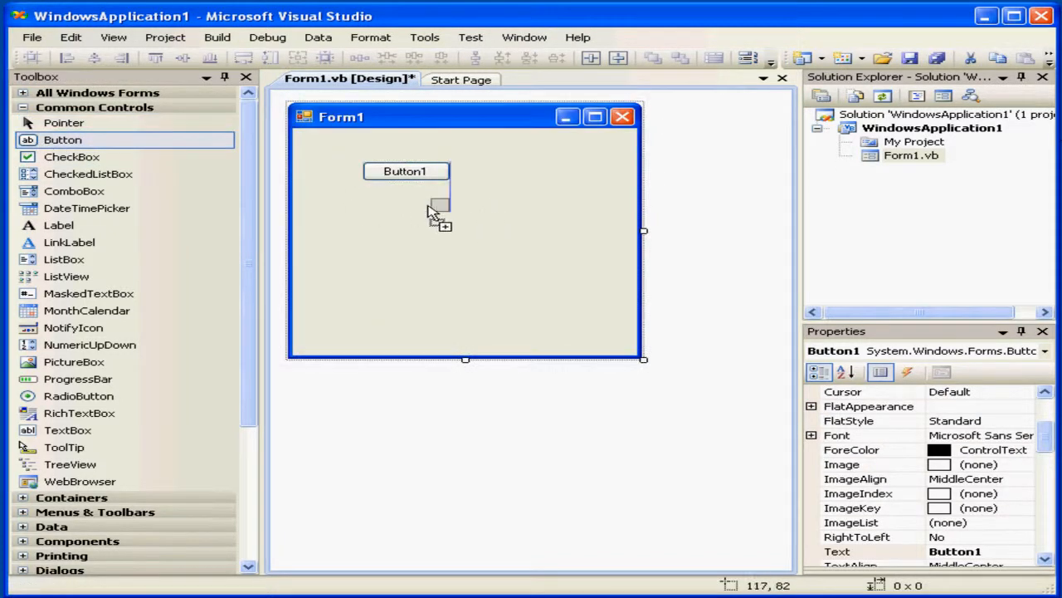
mouse_move(471, 202)
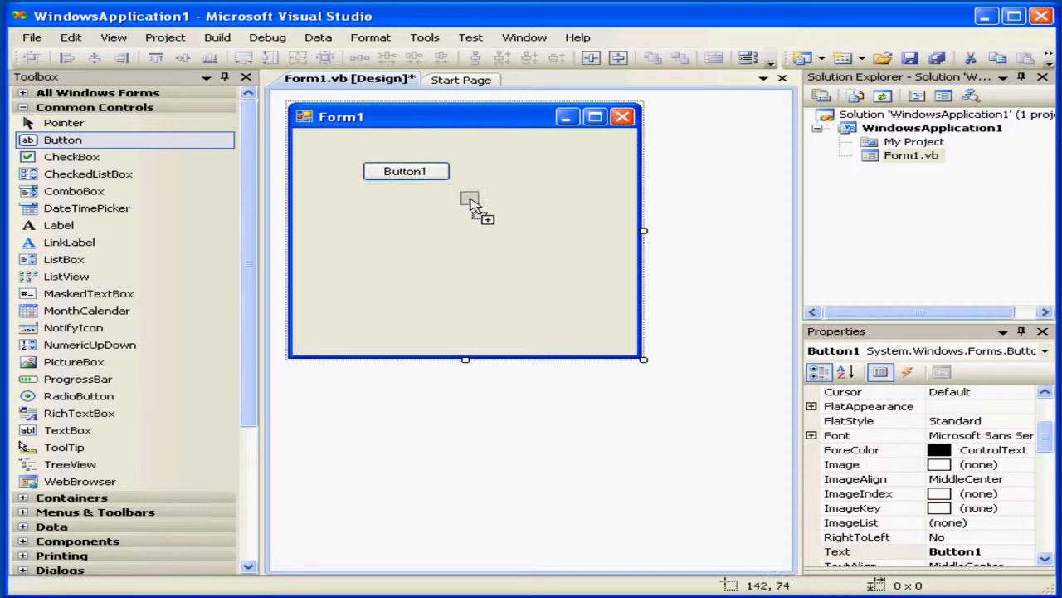
mouse_move(384, 209)
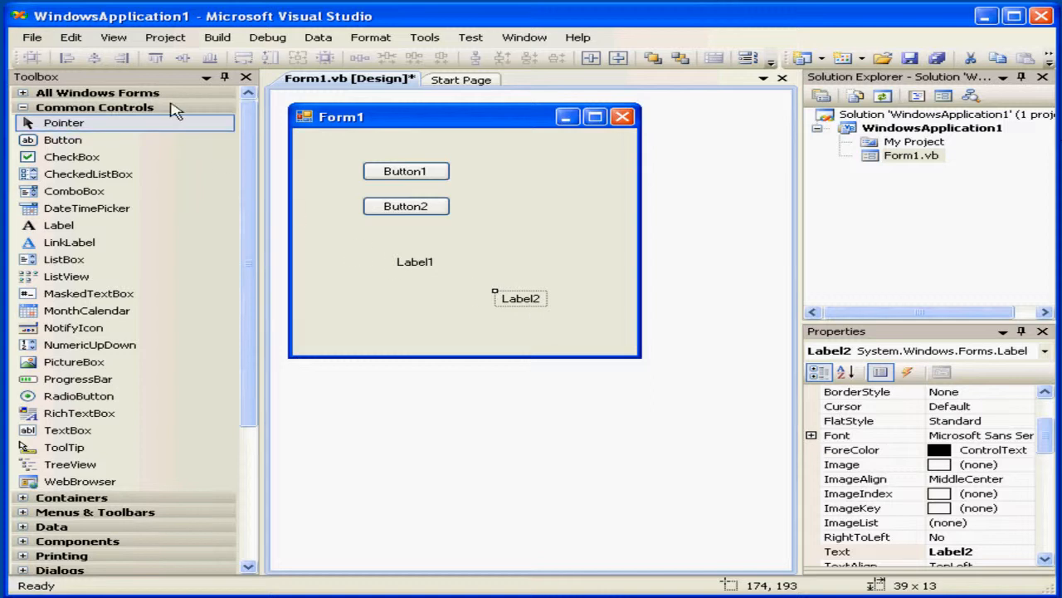
List the windows that can be shown from the View menu.
click(113, 36)
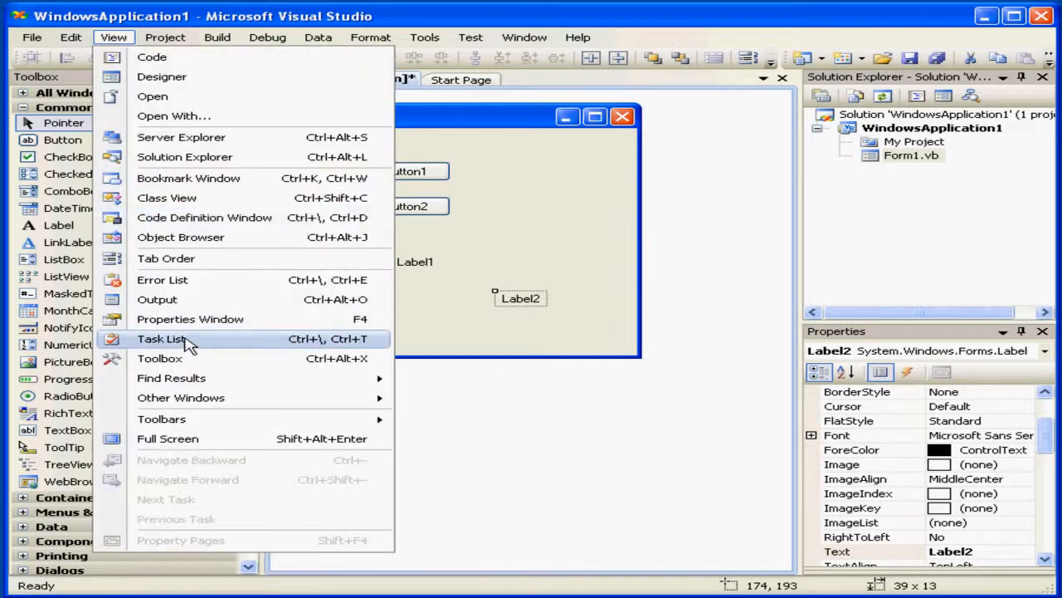
mouse_move(166, 359)
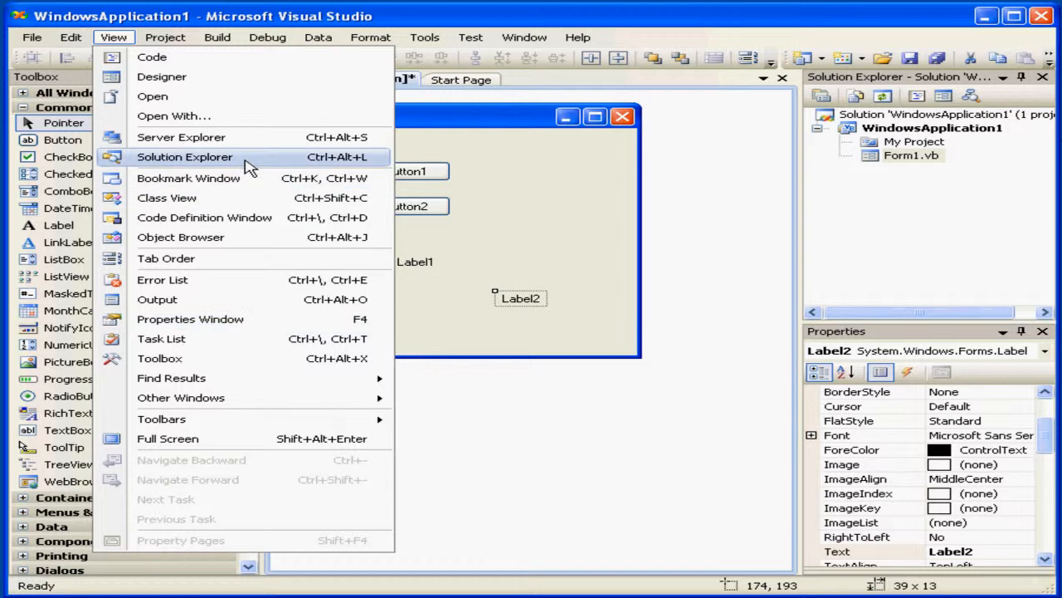
mouse_move(253, 339)
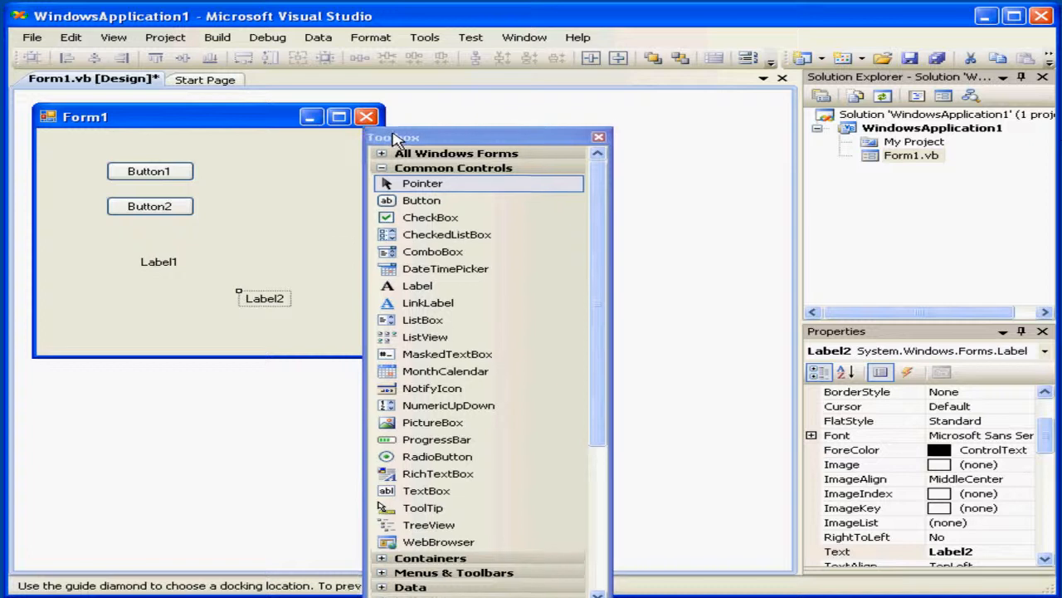
Move the floating Toolbox across the workspace and dock it along the left edge.
drag(395, 136, 332, 181)
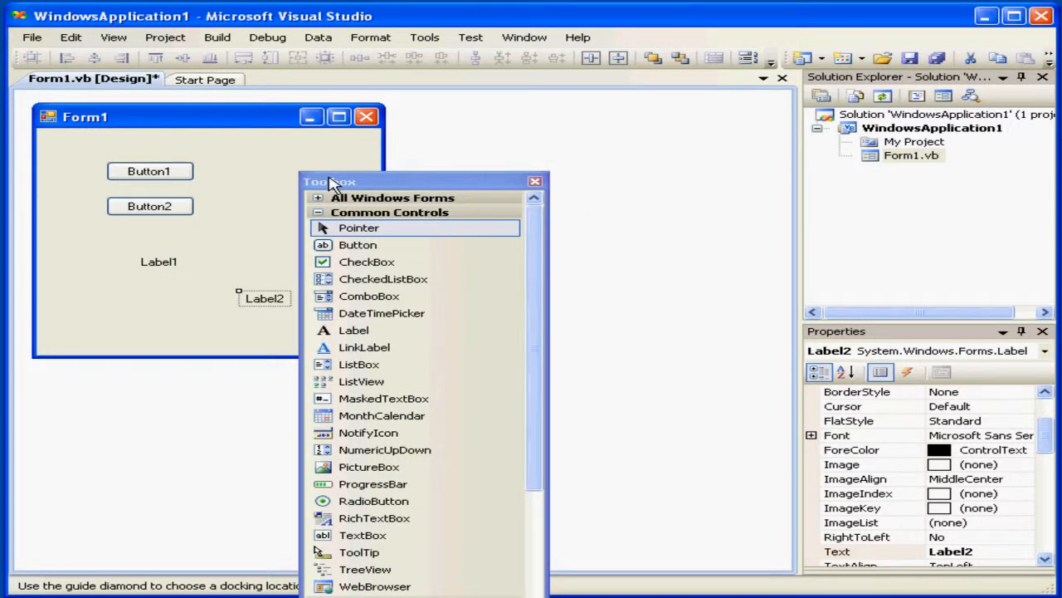
drag(329, 181, 170, 292)
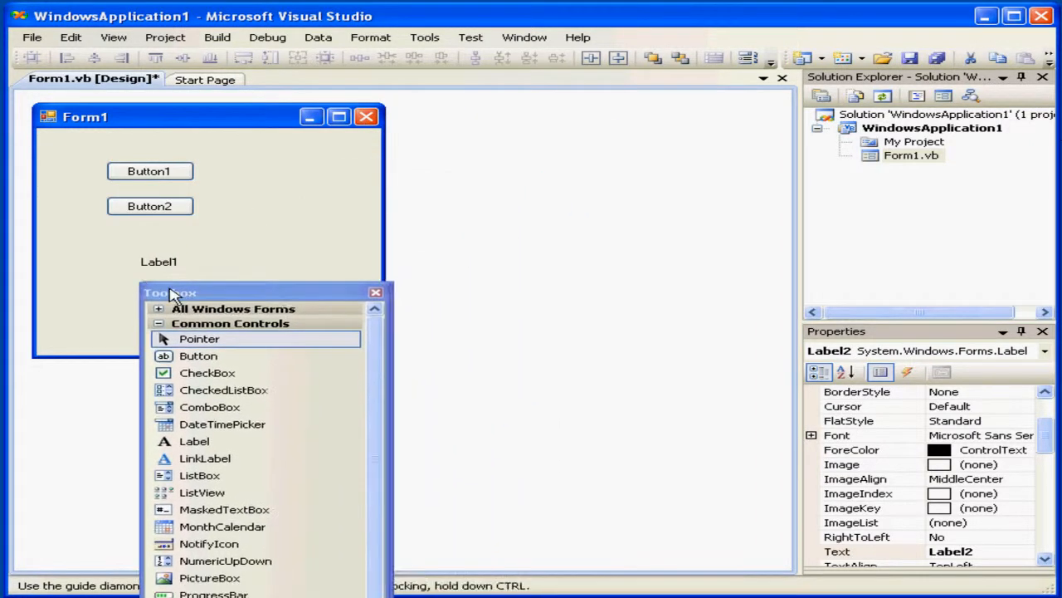
drag(169, 292, 37, 314)
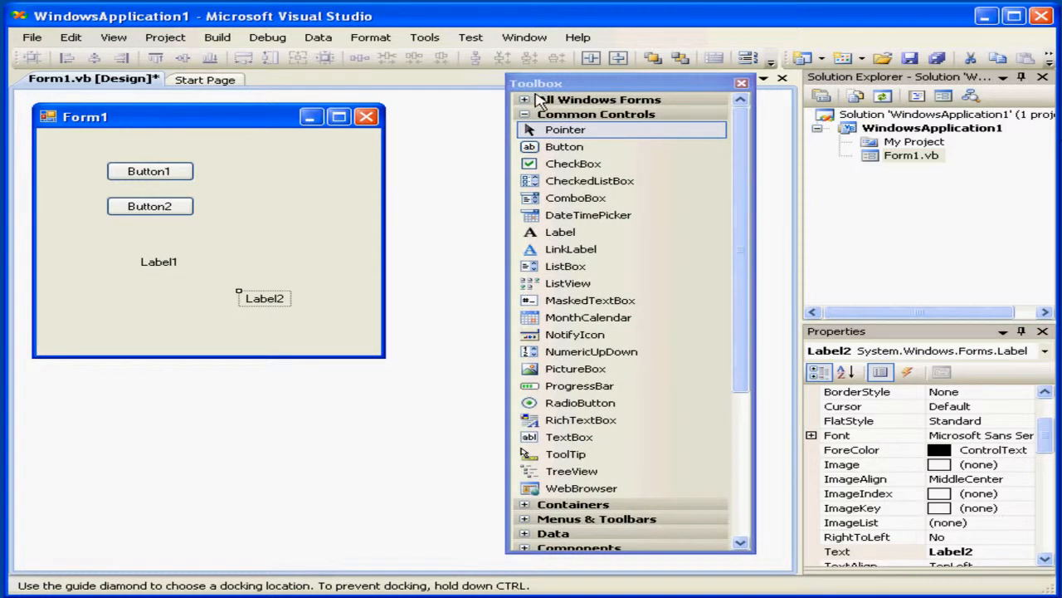
drag(536, 83, 53, 316)
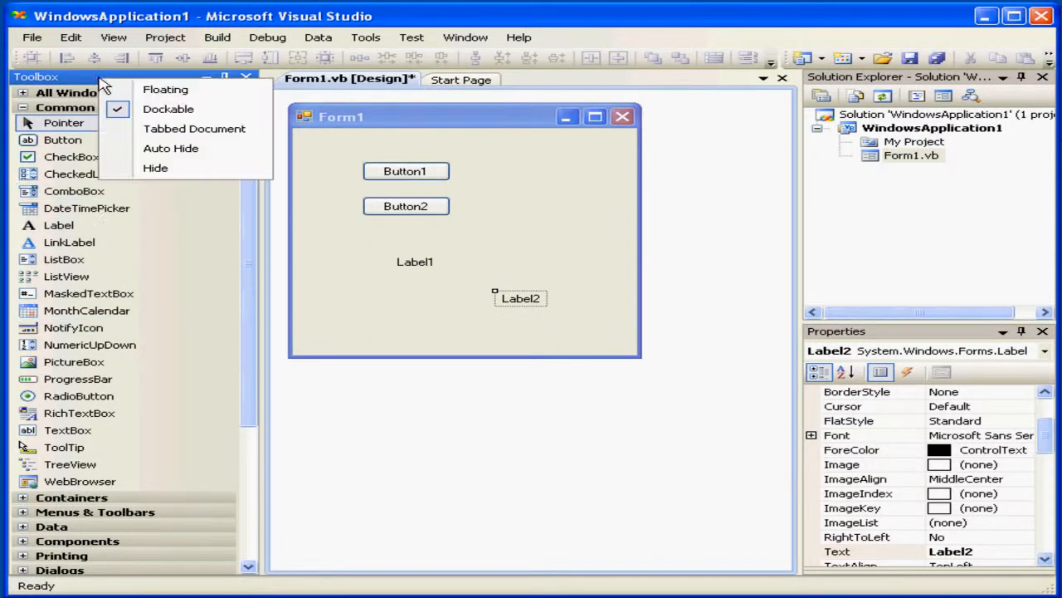
mouse_move(166, 89)
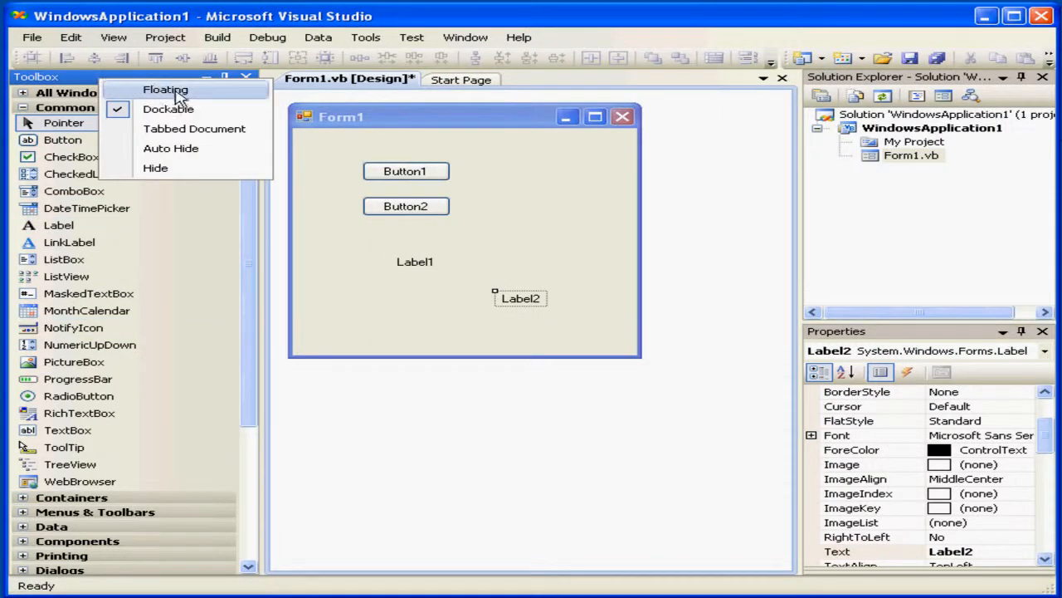
mouse_move(195, 129)
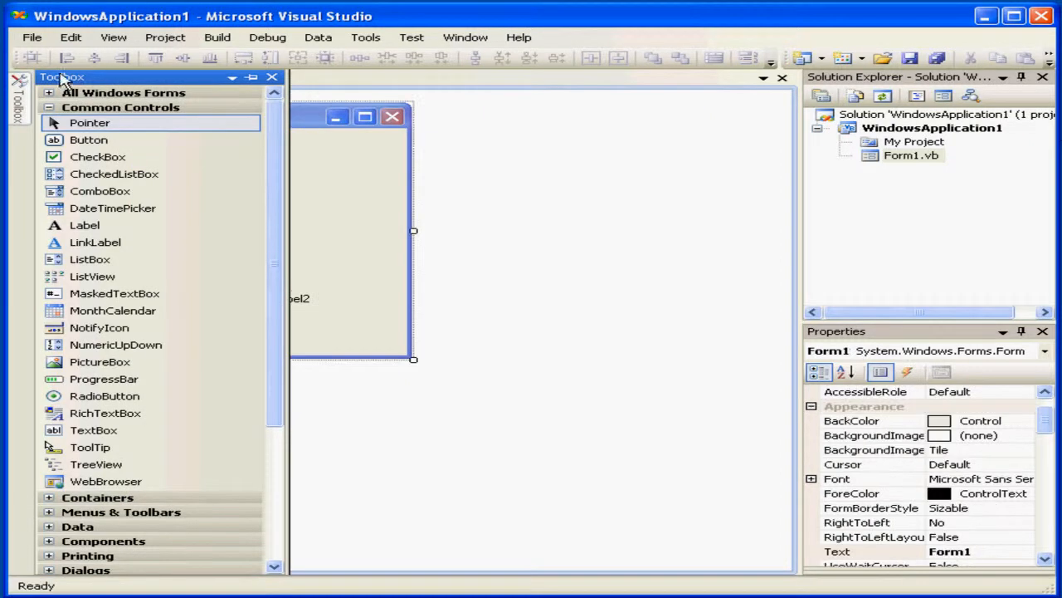
mouse_move(116, 79)
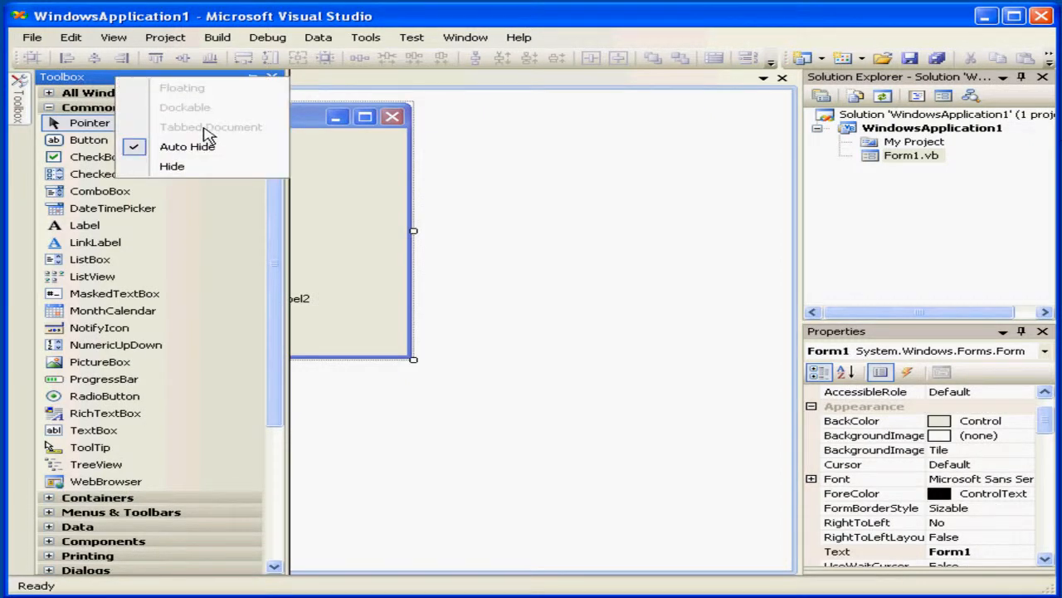
mouse_move(206, 109)
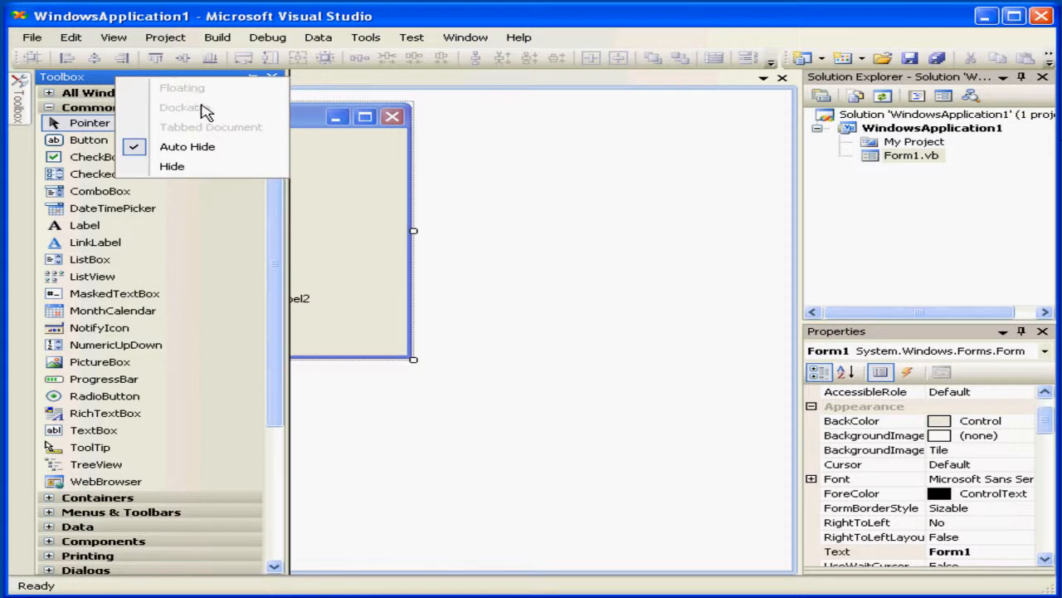
mouse_move(213, 146)
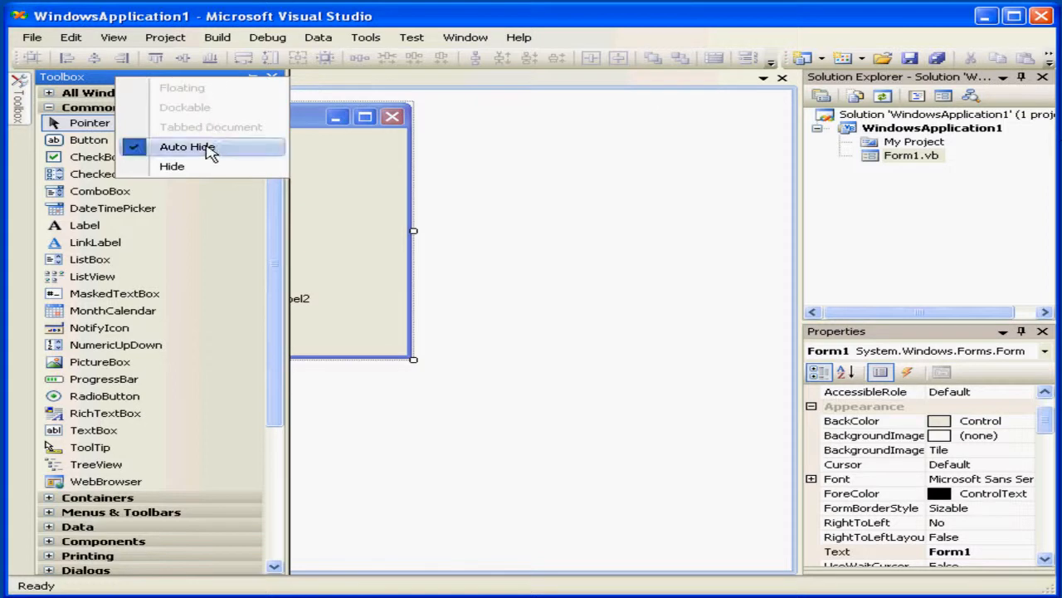
Turn off Auto Hide so the Toolbox stays pinned open beside Form1.
click(188, 146)
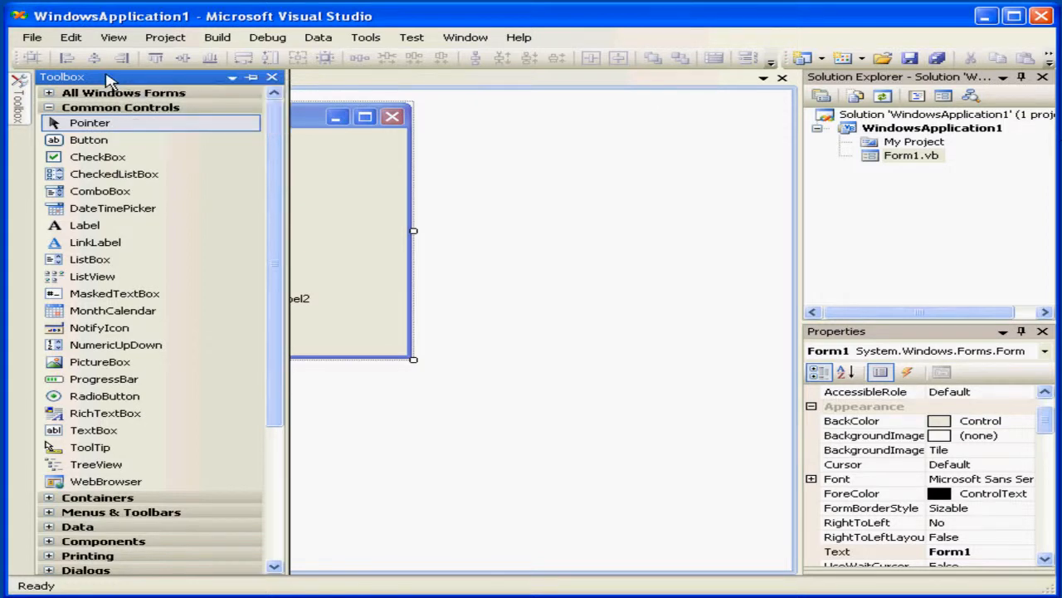
click(249, 79)
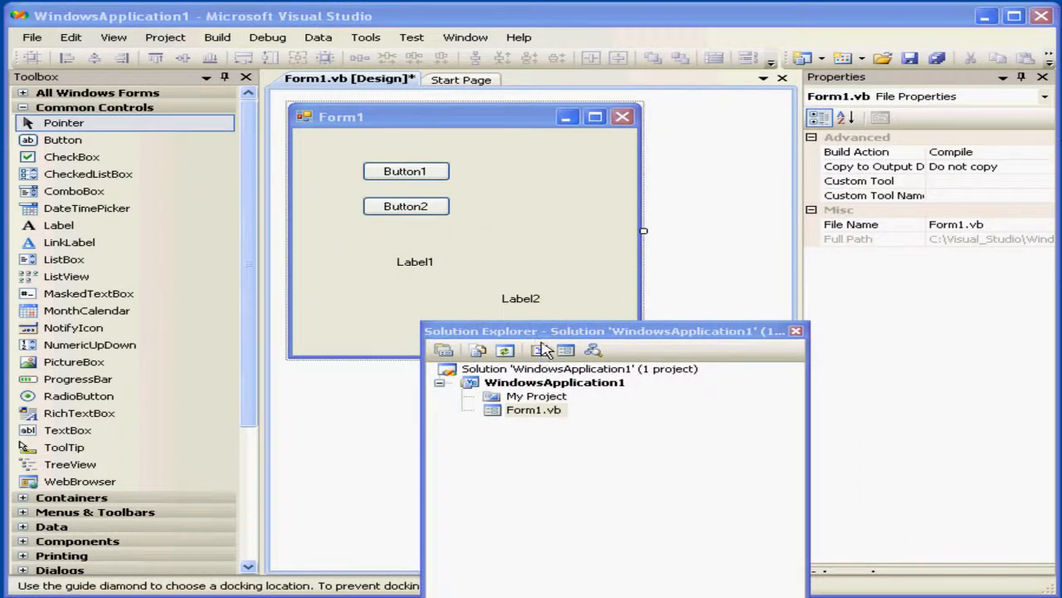
Combine Solution Explorer and Properties into one floating window over the designer.
drag(606, 330, 938, 299)
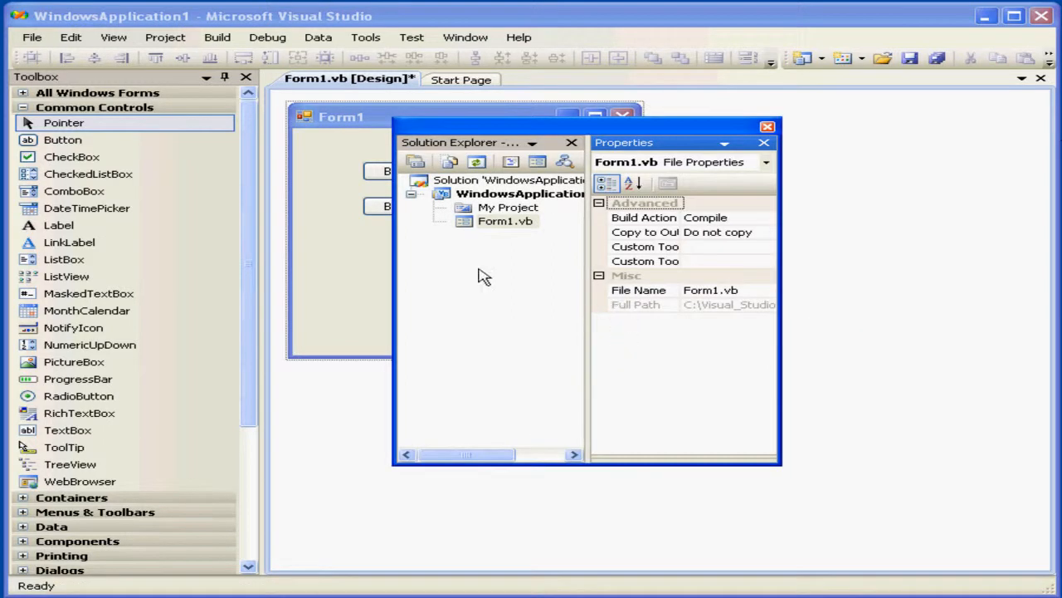
Show Server Explorer, dock the floating windows as tabs on the right, and bring up Properties.
click(106, 36)
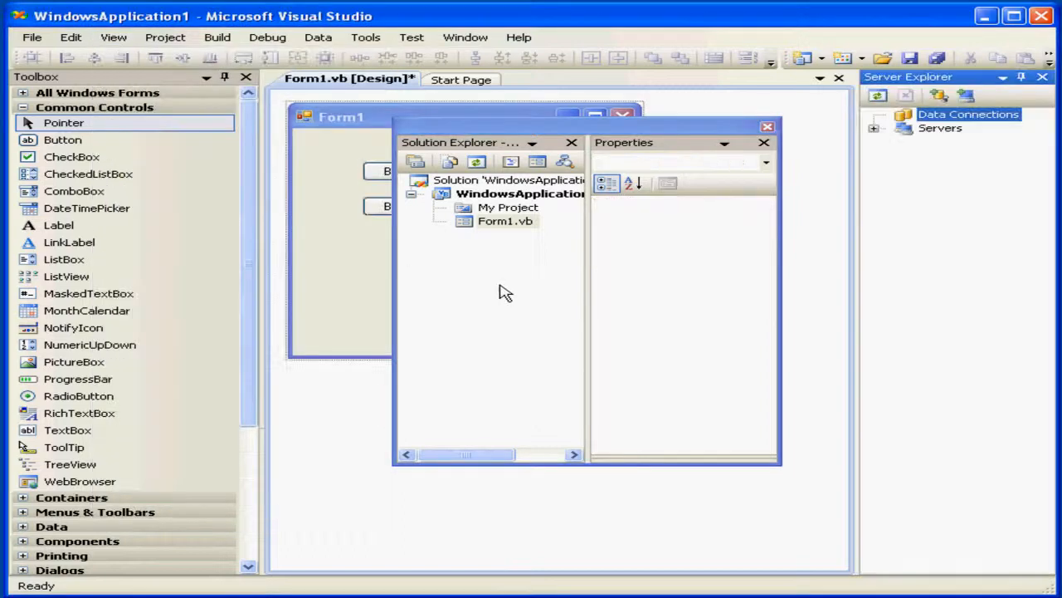
mouse_move(485, 152)
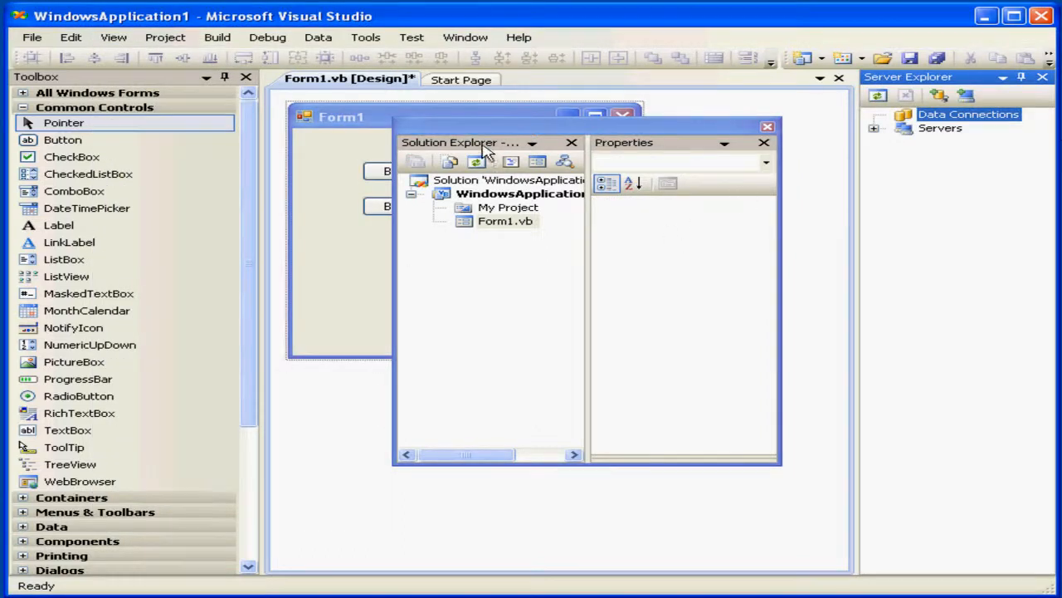
drag(461, 143, 838, 158)
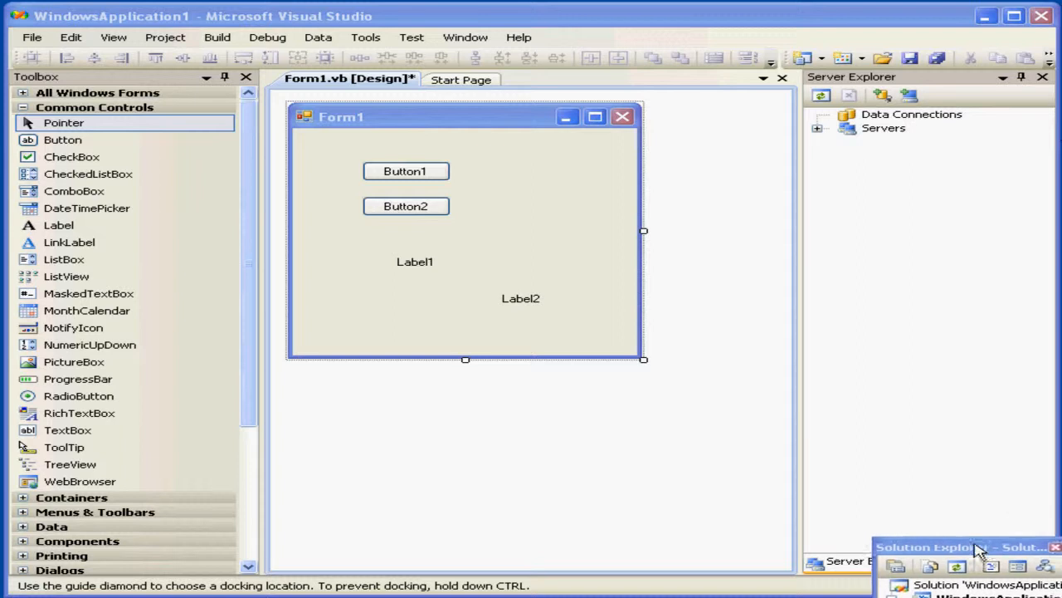
click(933, 561)
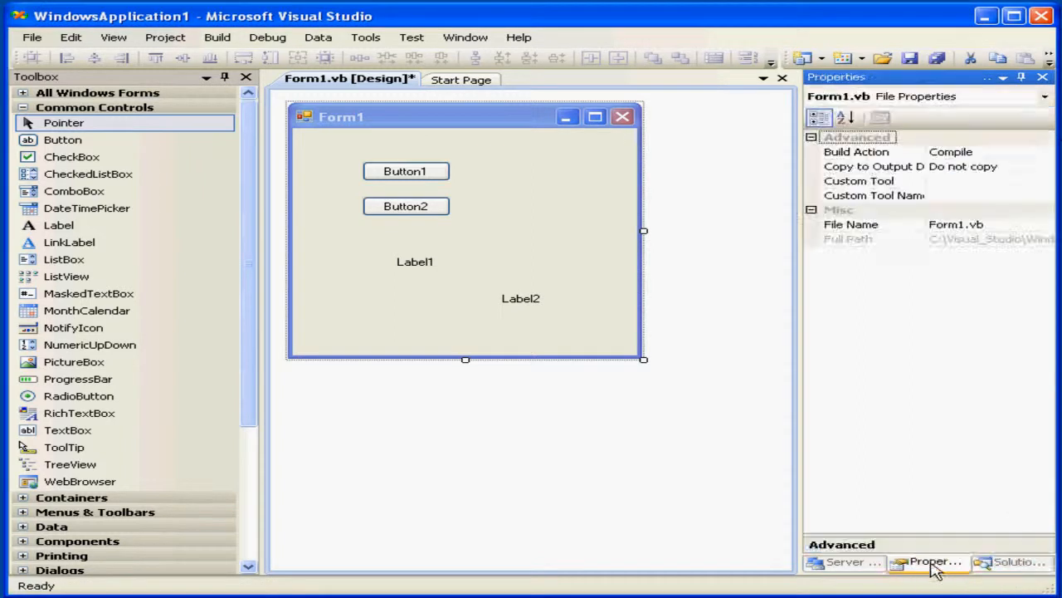
click(1011, 561)
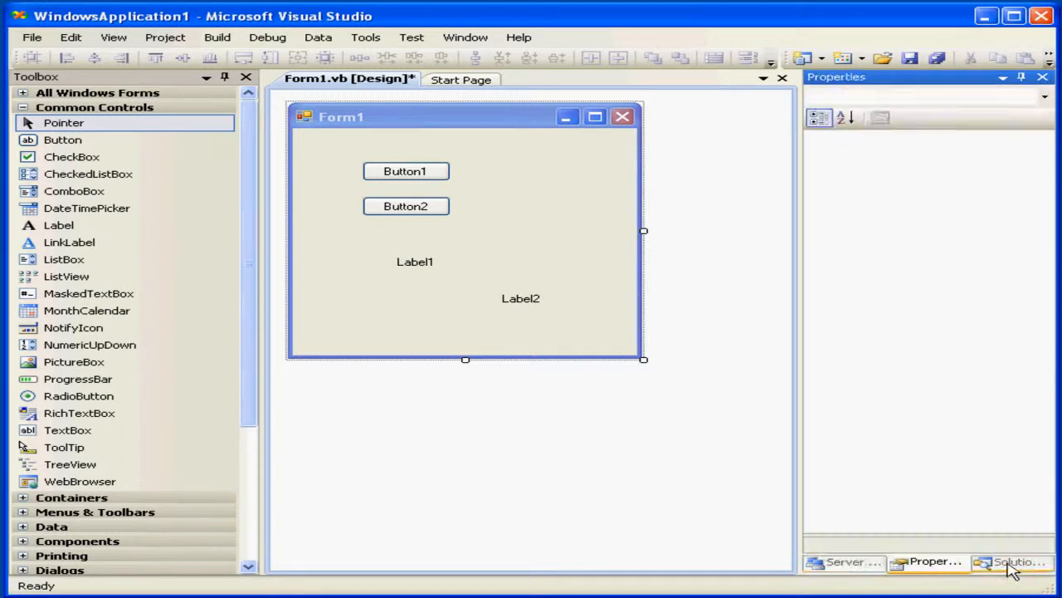
click(1013, 558)
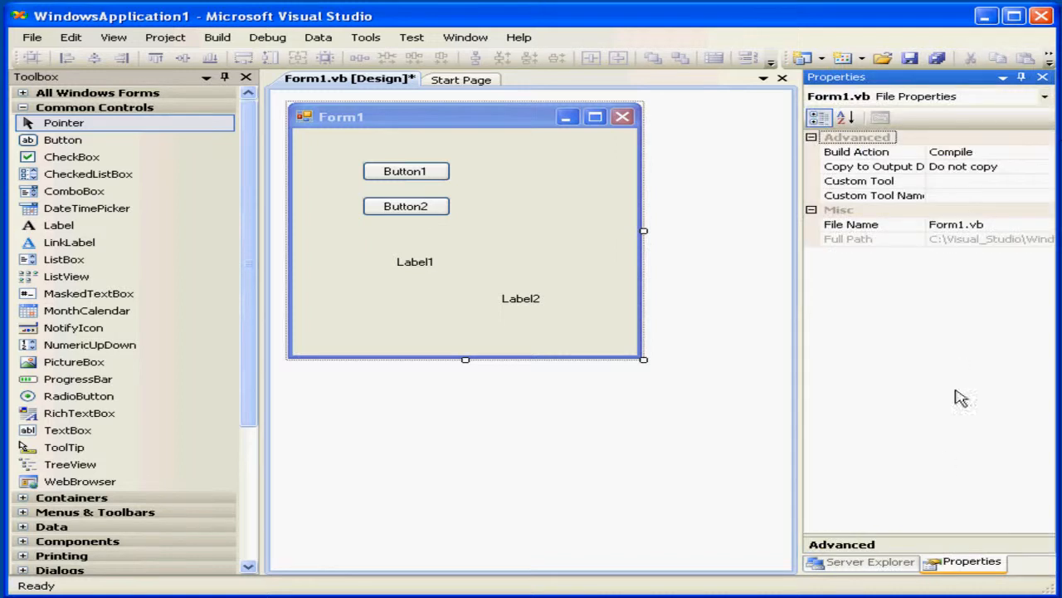
Close Server Explorer, return to Properties, and widen the right-hand docked panel.
click(860, 563)
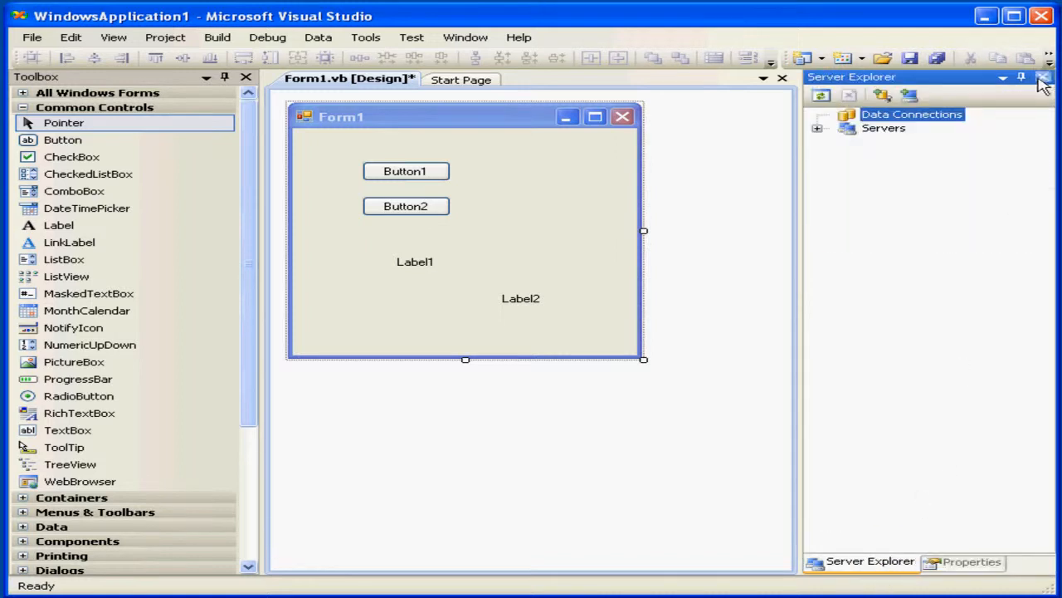
click(102, 36)
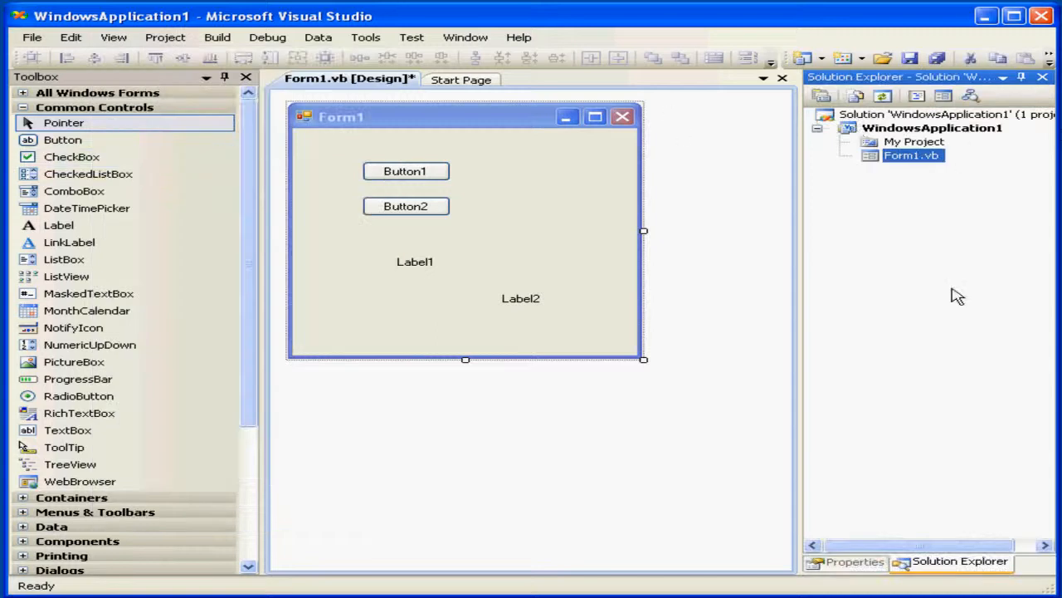
click(850, 561)
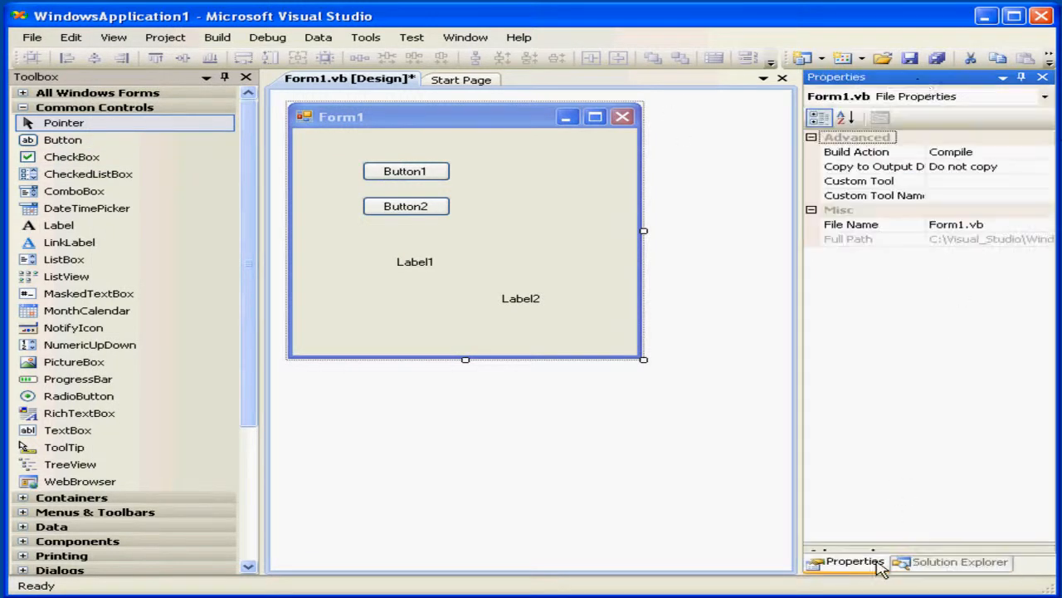
drag(855, 561, 928, 415)
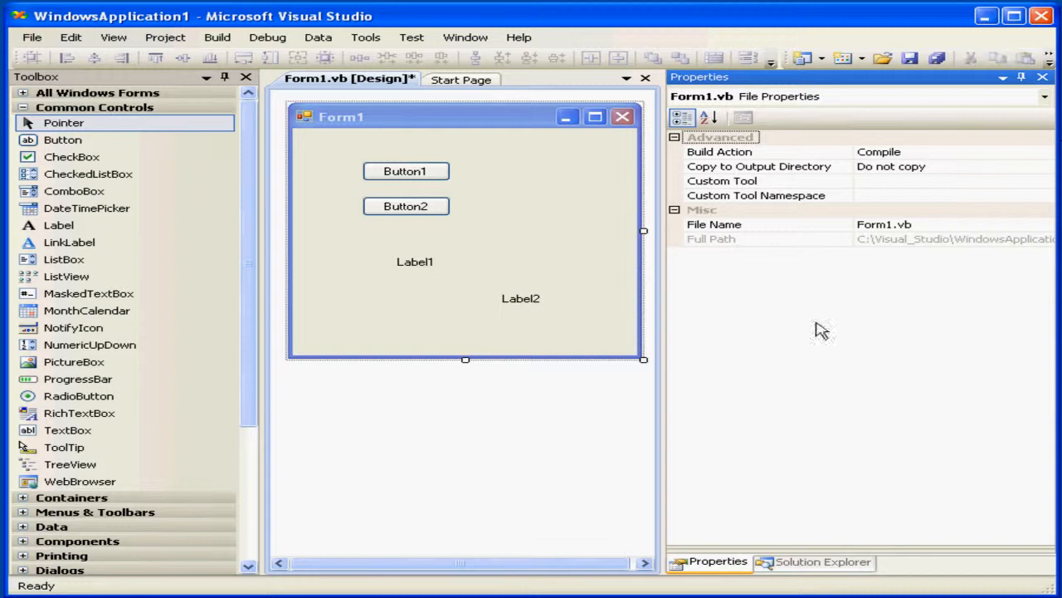
Narrow the right panel with Solution Explorer above Properties and select Button2 on Form1.
click(813, 562)
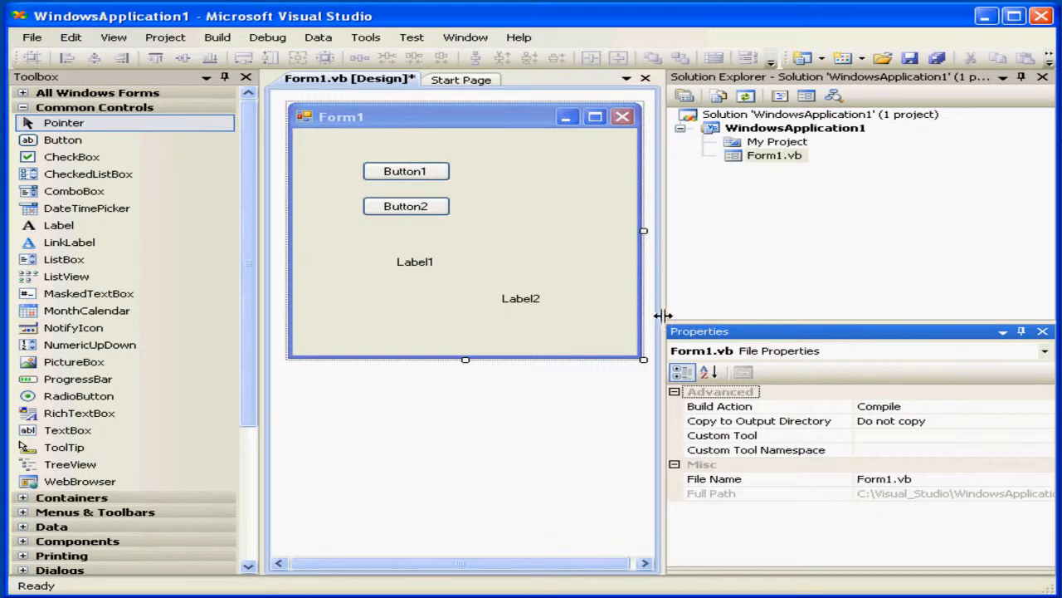
drag(664, 315, 827, 311)
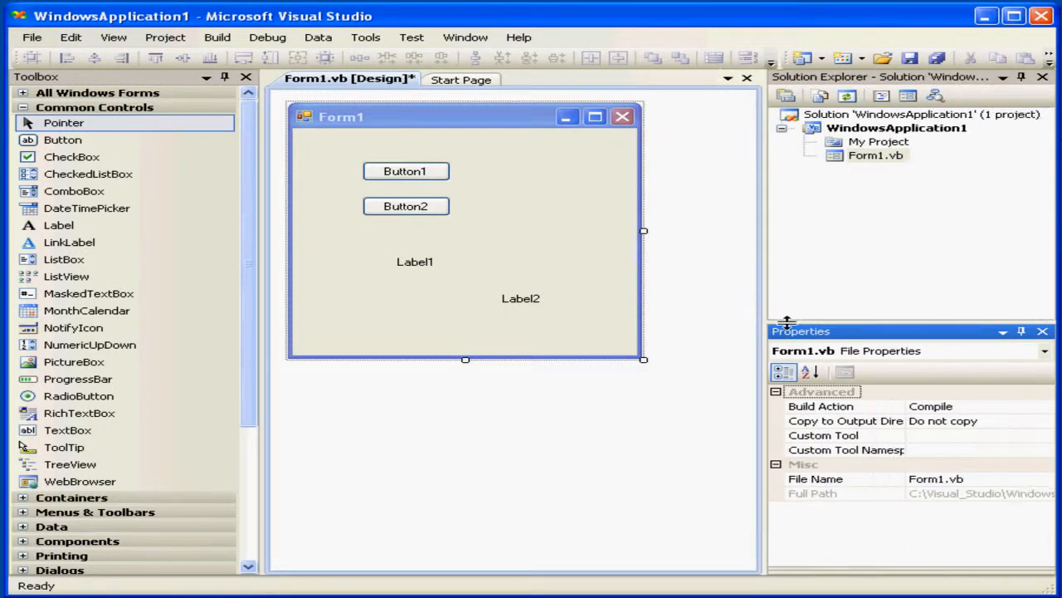
click(405, 206)
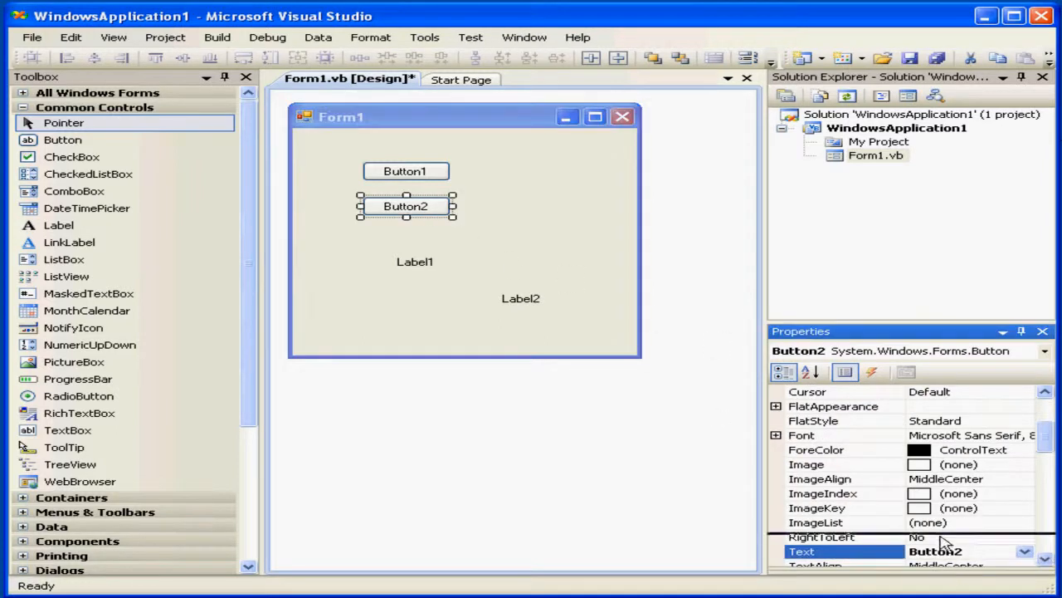
Browse Button2's Image, ImageAlign, ForeColor, FlatAppearance and Font properties, sorted alphabetically.
click(806, 465)
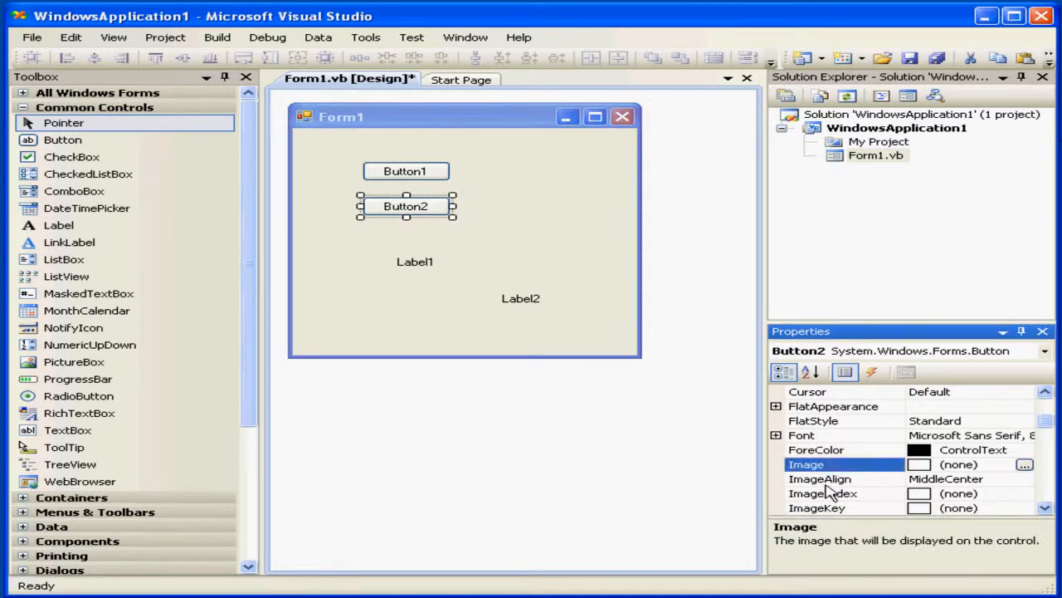
click(820, 478)
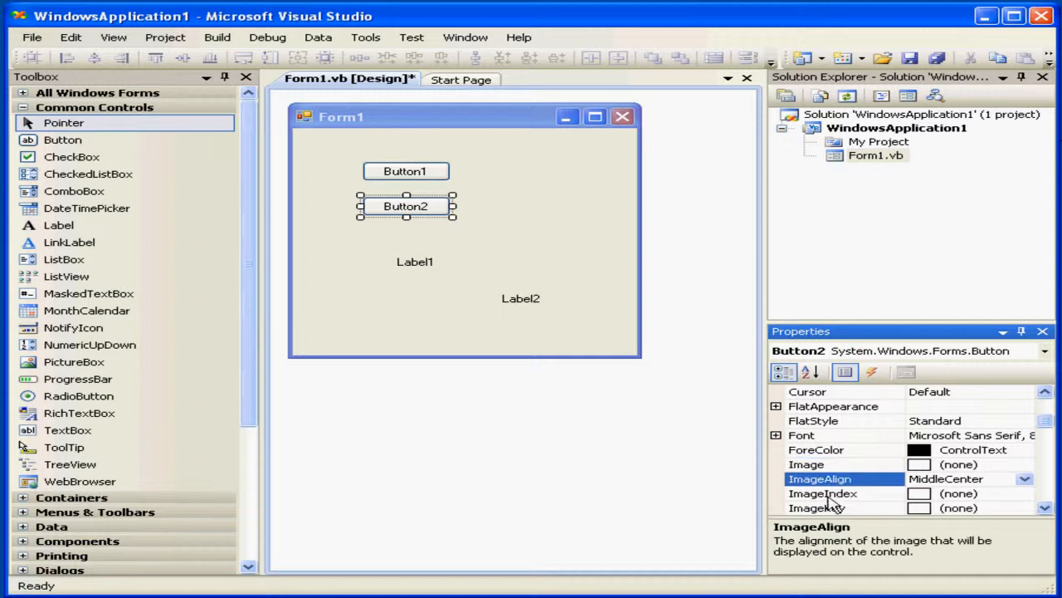
click(813, 448)
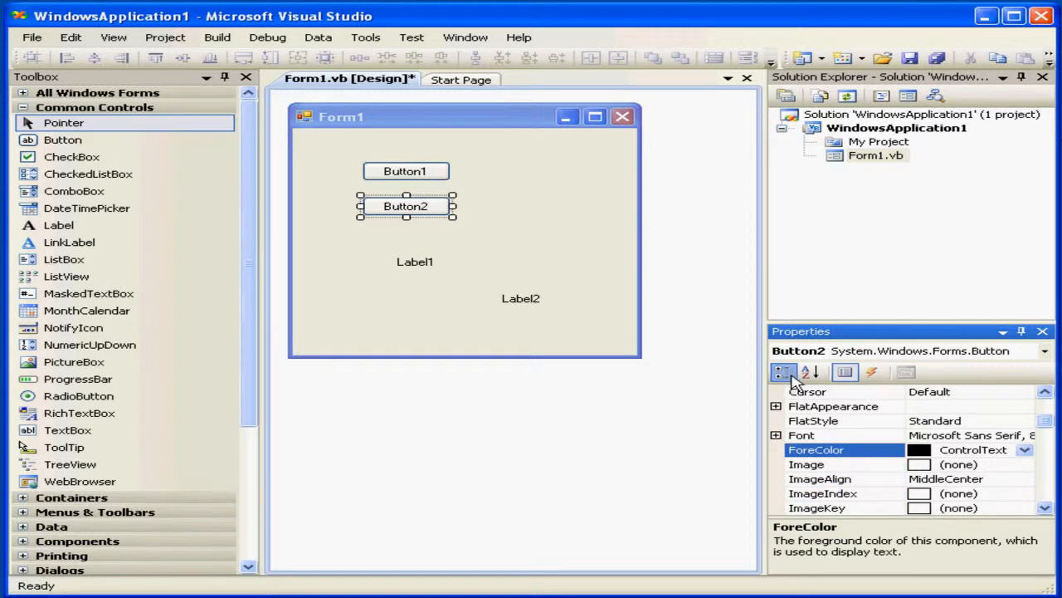
click(809, 372)
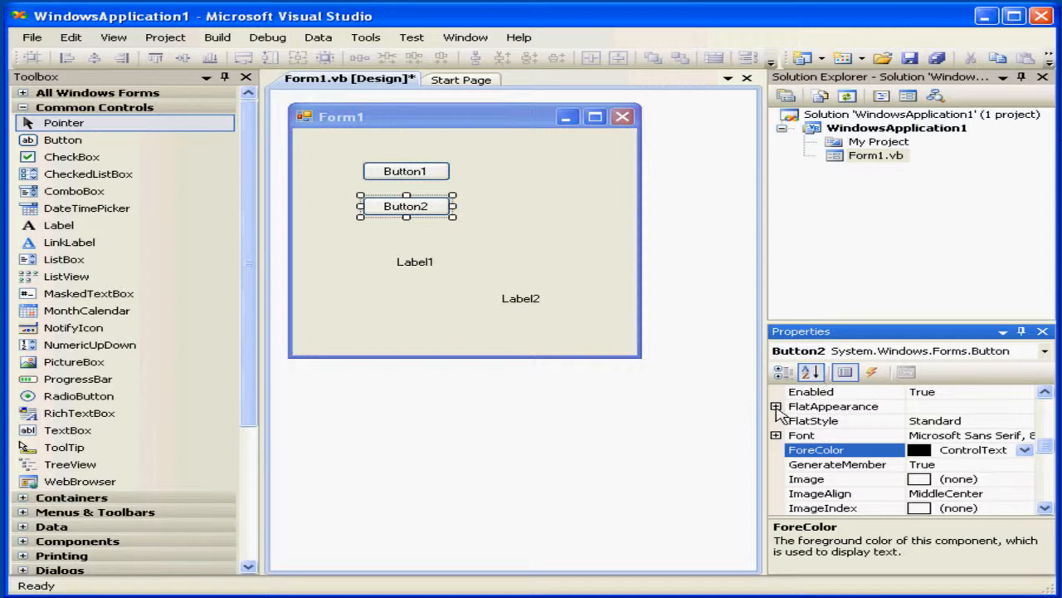
click(833, 405)
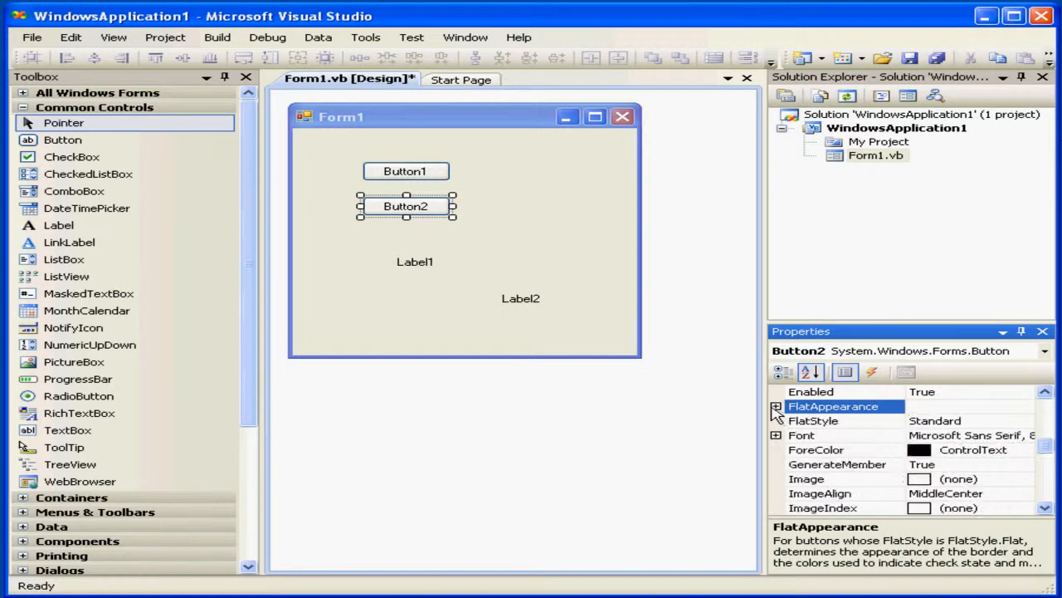
click(777, 435)
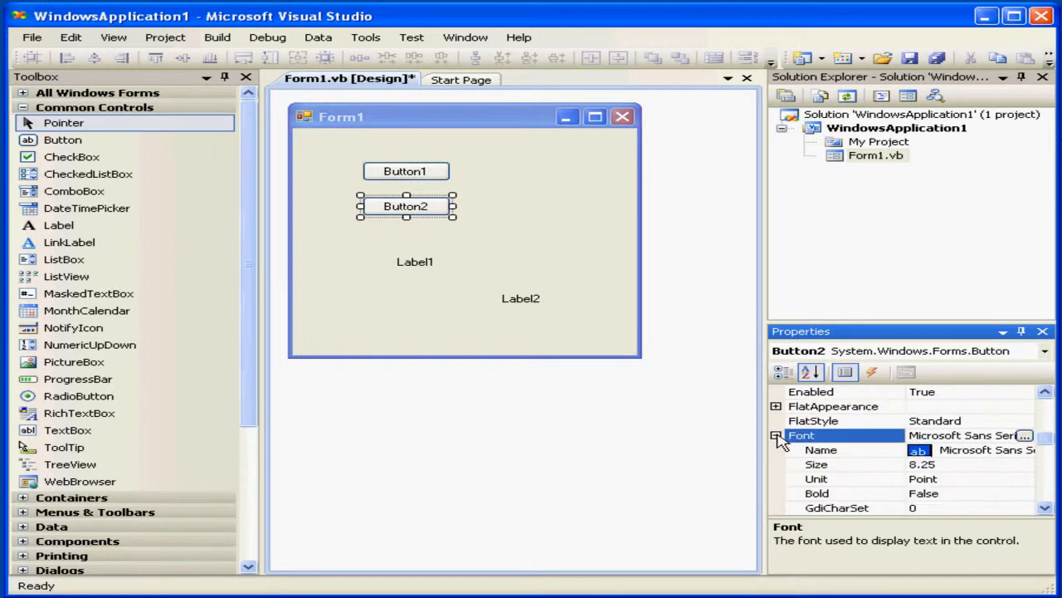
click(777, 435)
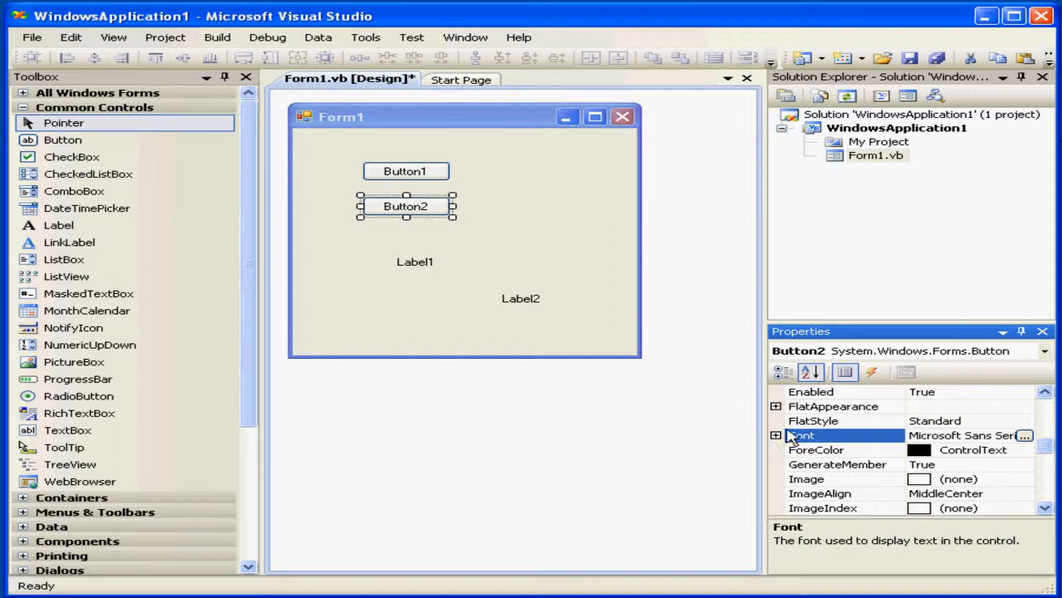
Switch Button2 to the events view, then list all five components on Form1.
click(839, 372)
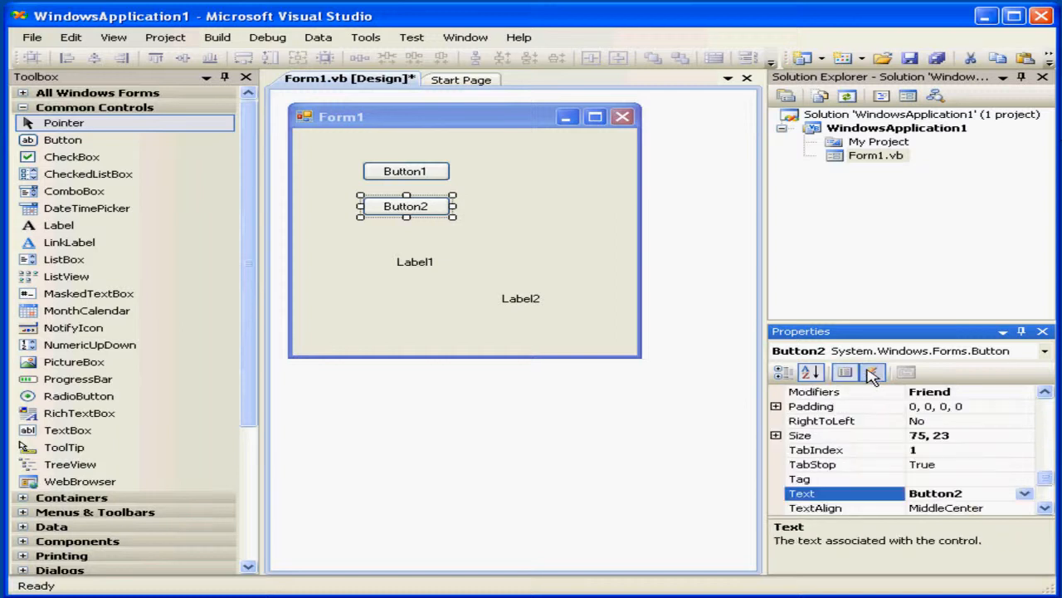
click(873, 372)
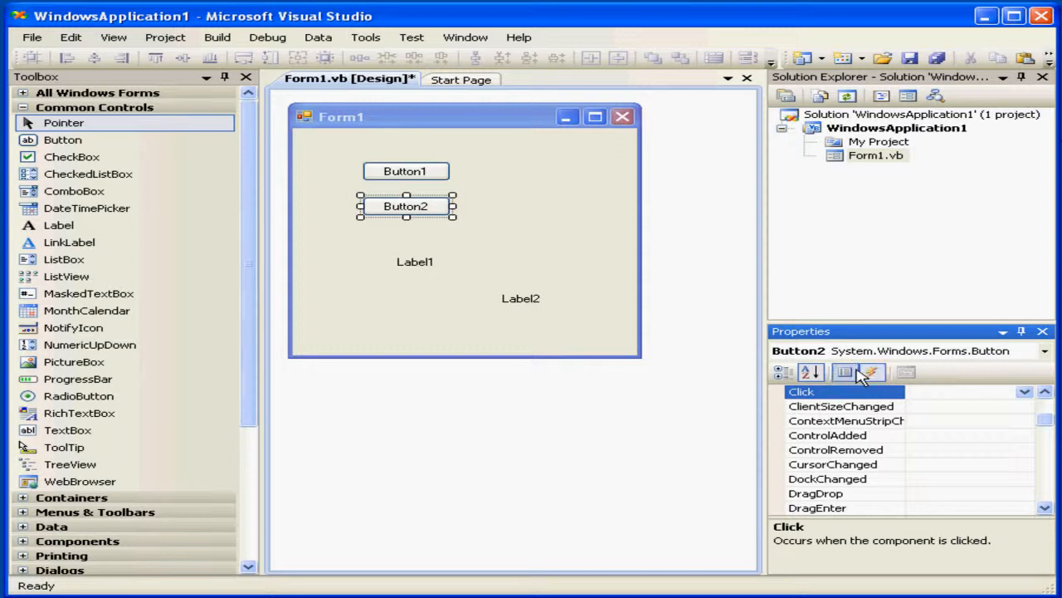
click(848, 372)
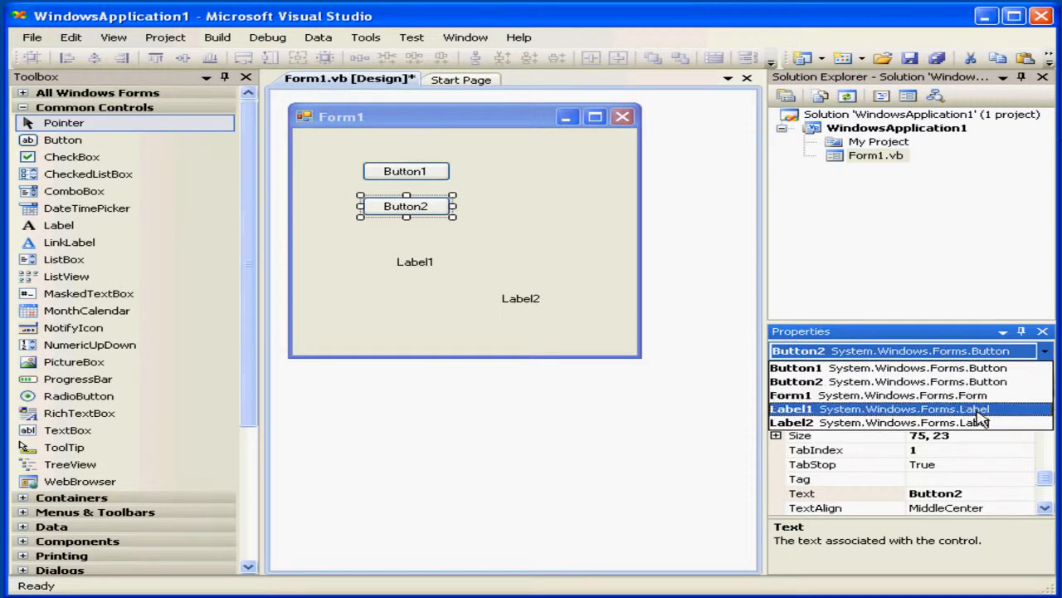
Set a Bold font style on Button1, Button2, Label1 and Label2 together.
click(406, 262)
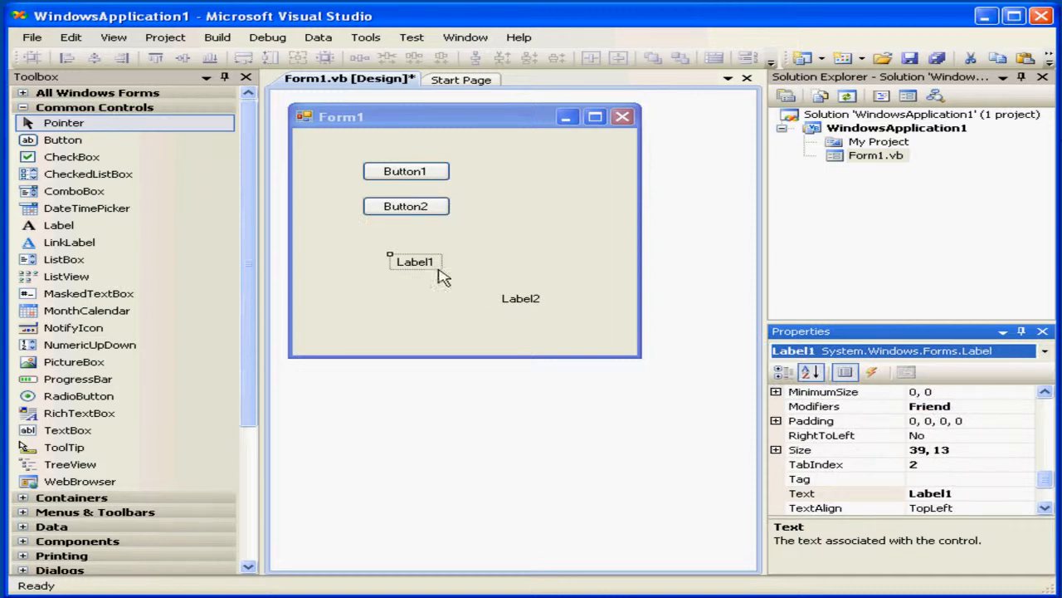
click(405, 206)
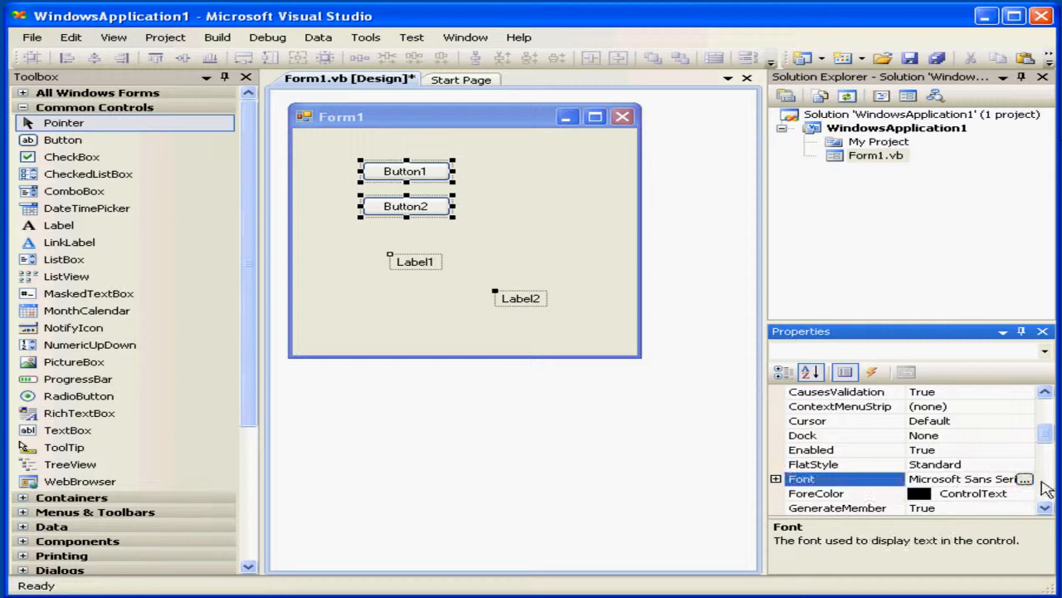
click(1031, 478)
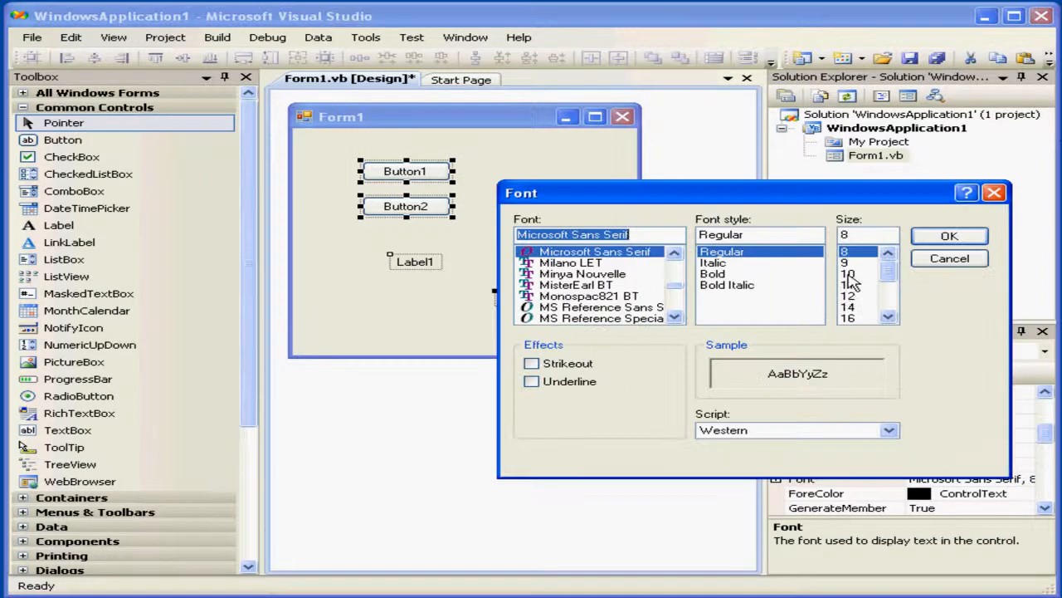
click(950, 236)
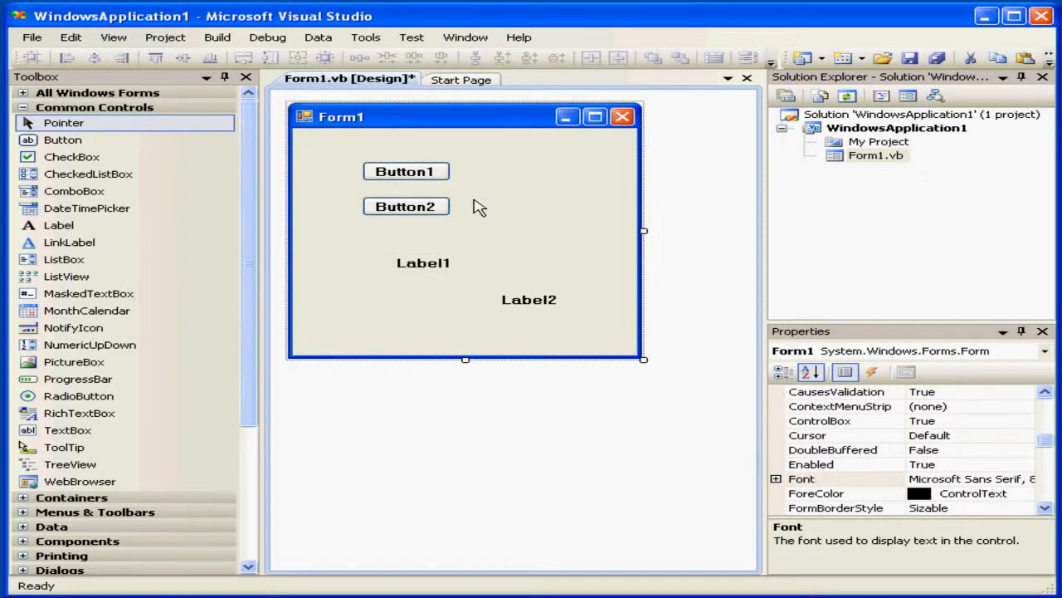
Show Form1's empty code file from Solution Explorer, then return to the Form1 designer.
click(405, 206)
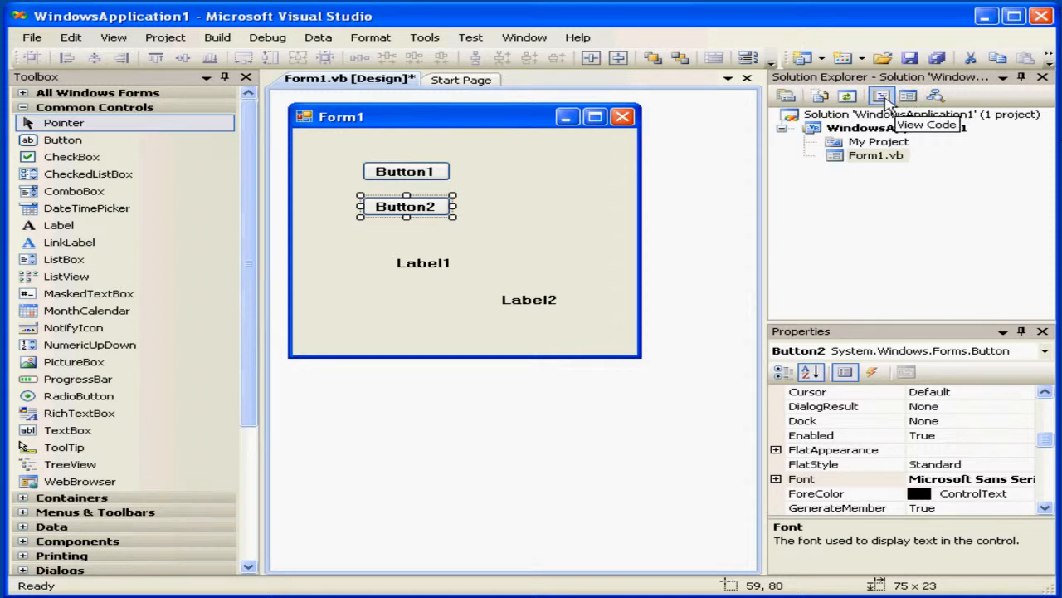
click(885, 95)
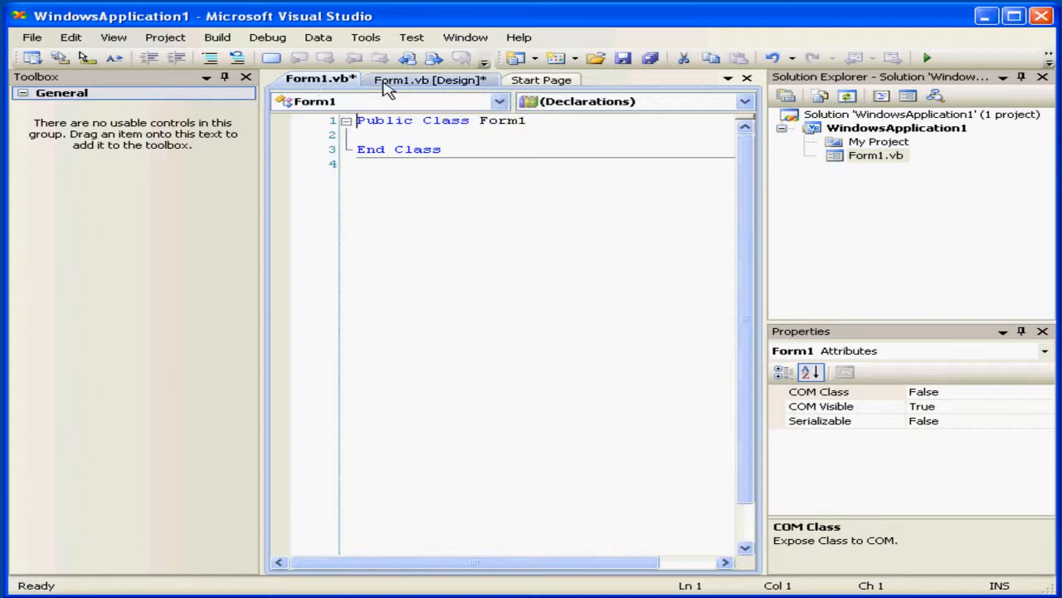
click(425, 80)
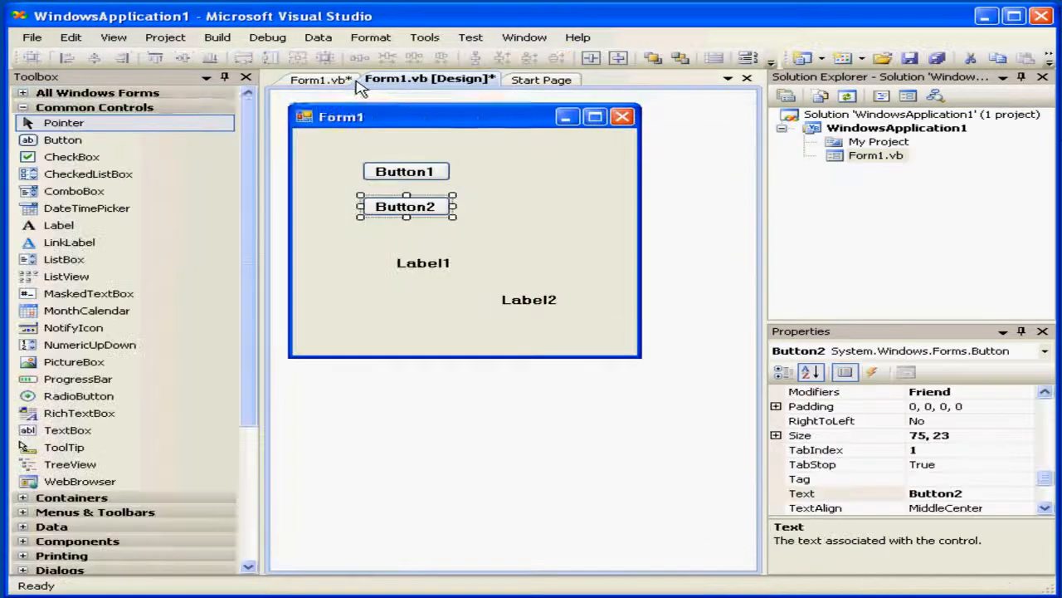
mouse_move(425, 36)
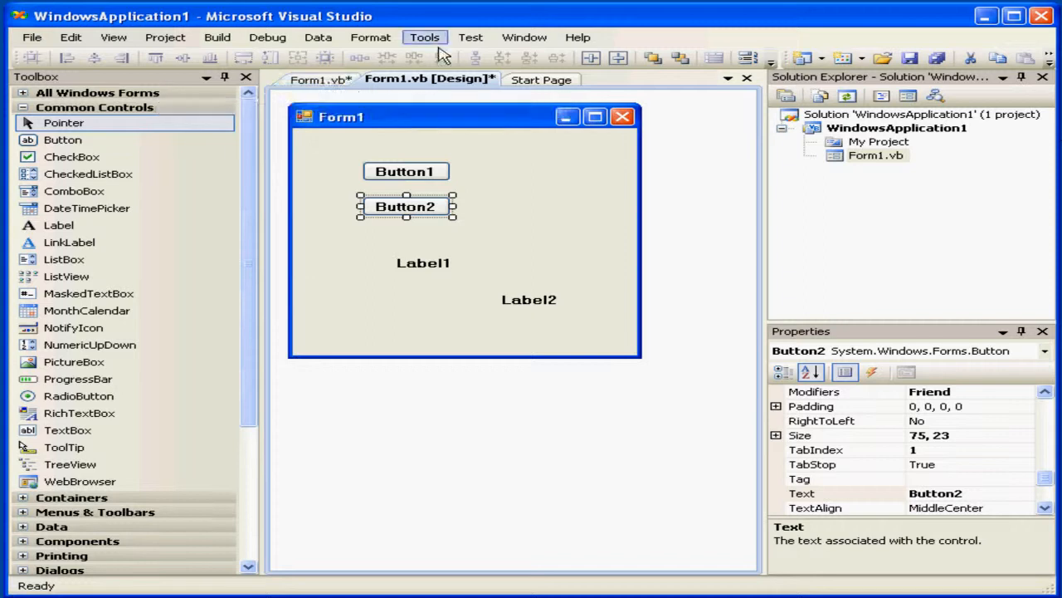
Review Tools > Options Environment General unchanged, then show the list of available toolbars.
click(425, 36)
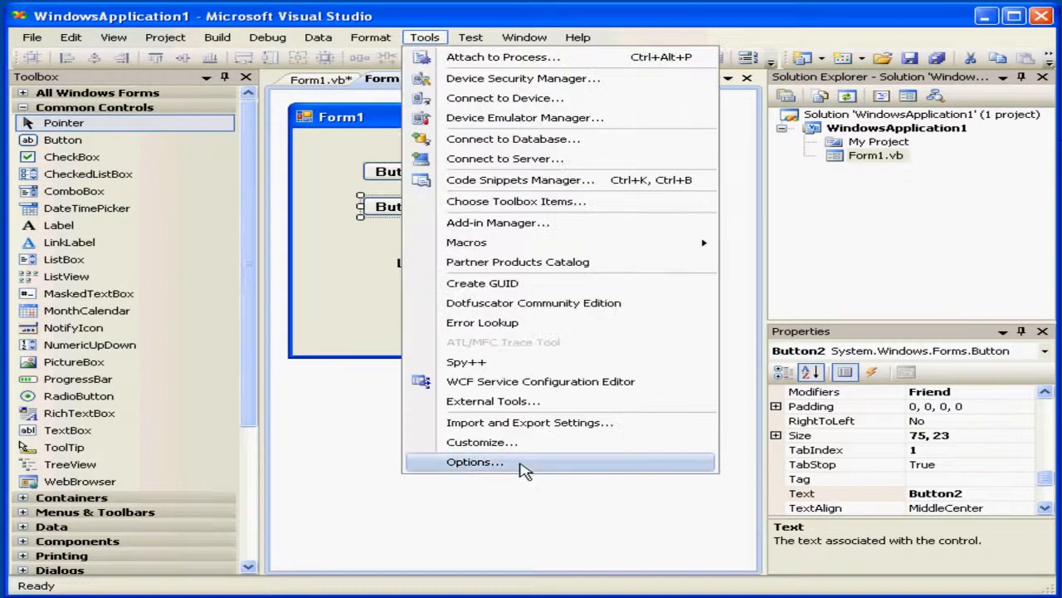
click(475, 461)
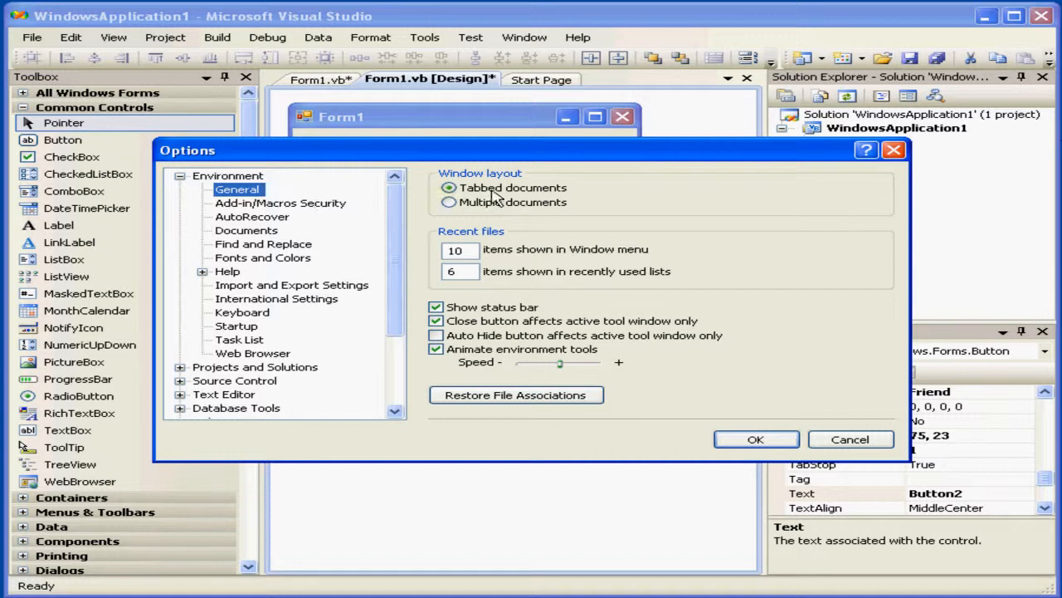
mouse_move(485, 198)
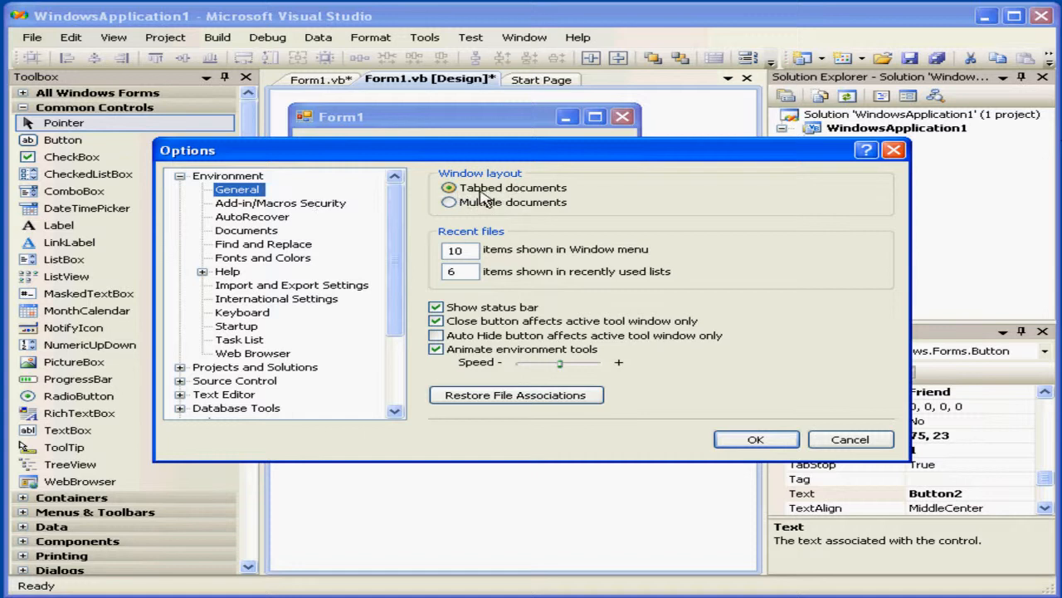
click(448, 203)
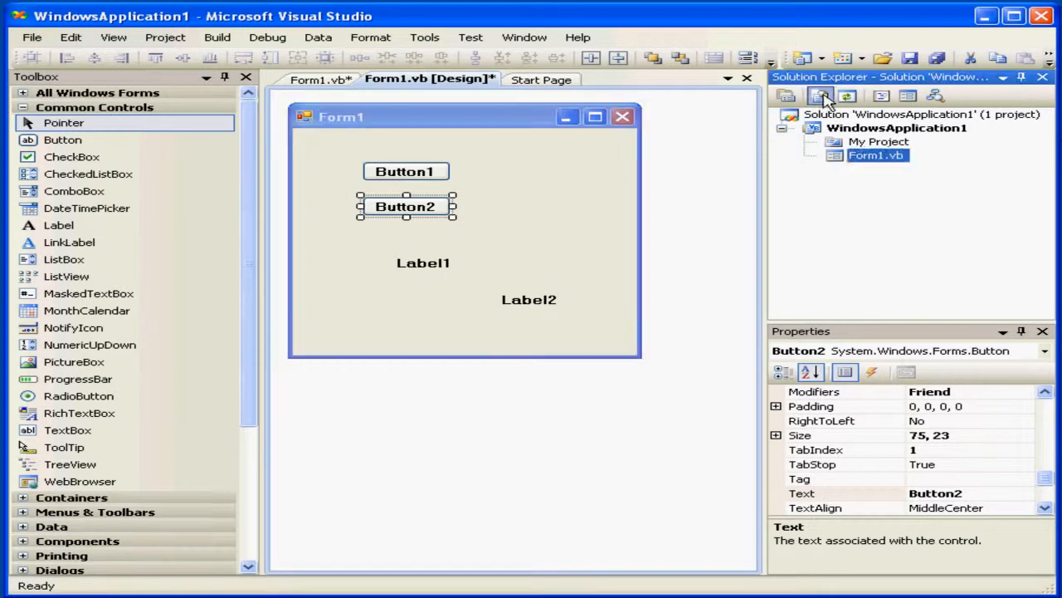
click(827, 93)
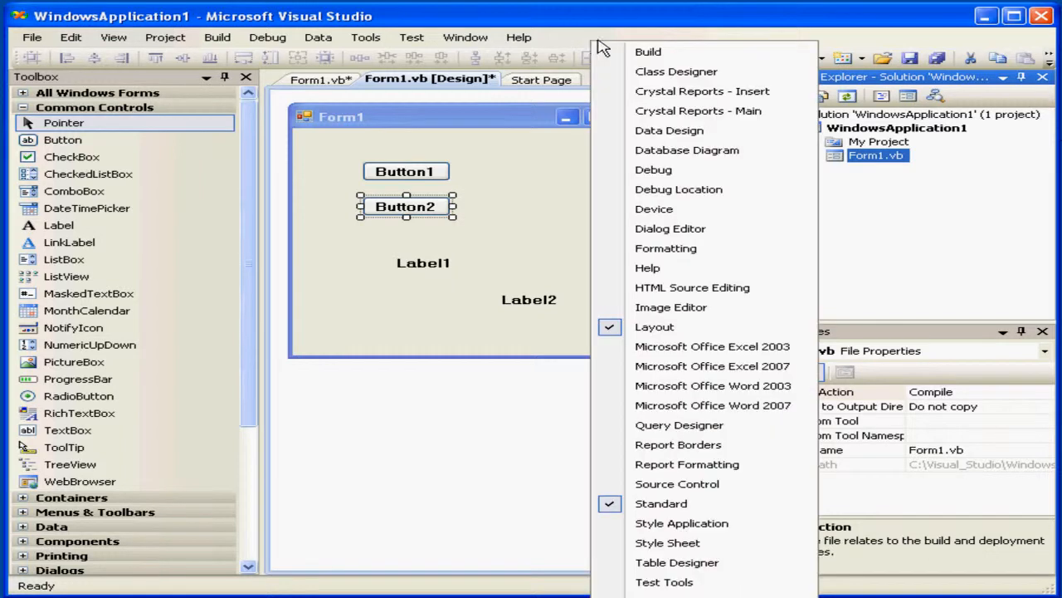
mouse_move(684, 307)
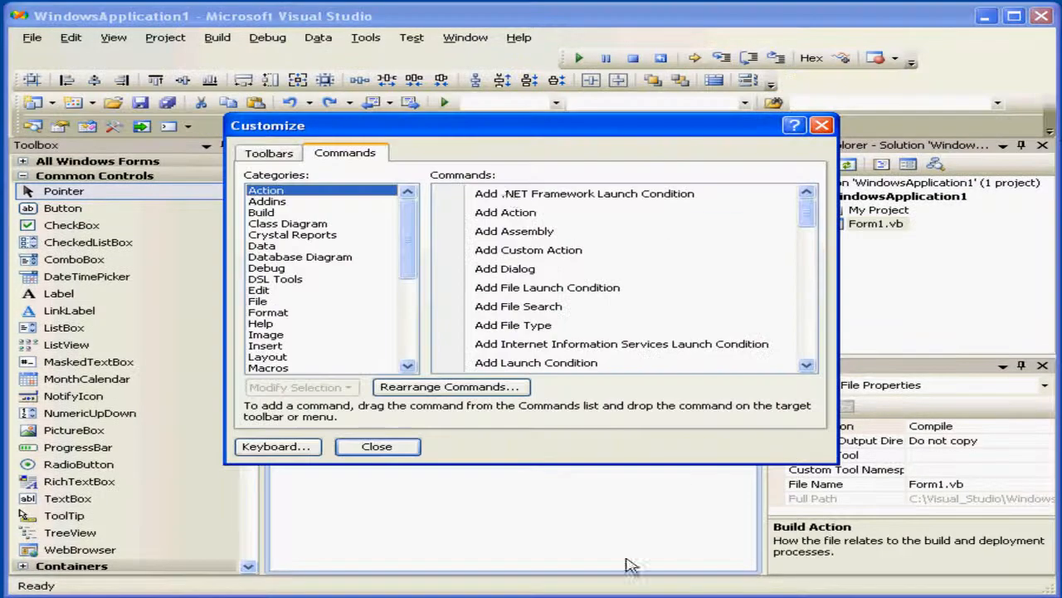
mouse_move(472, 153)
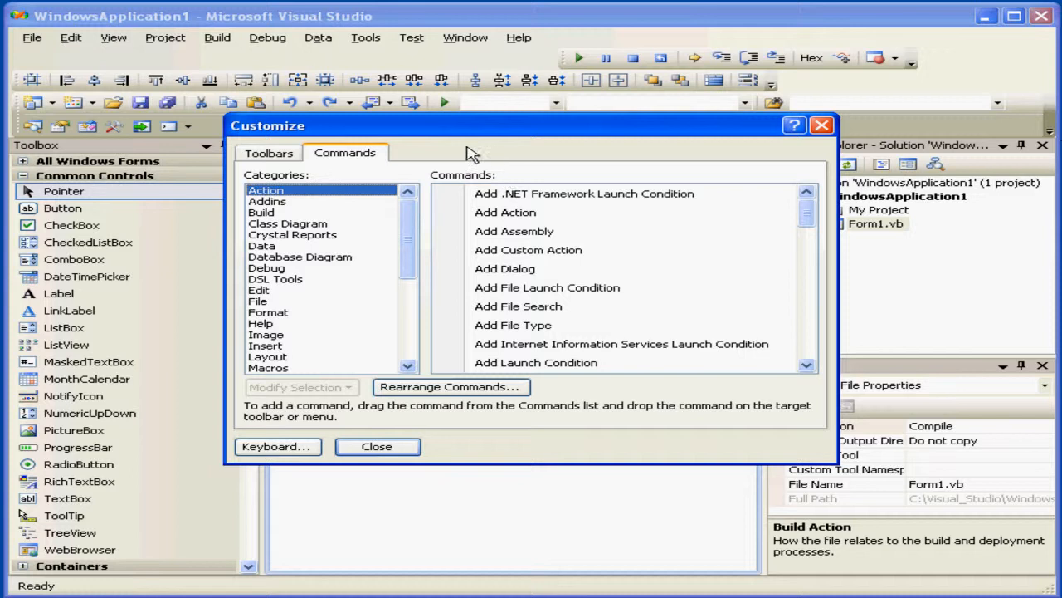
Place the Edit category's Selection Comment command on a toolbar and close Customize.
click(269, 153)
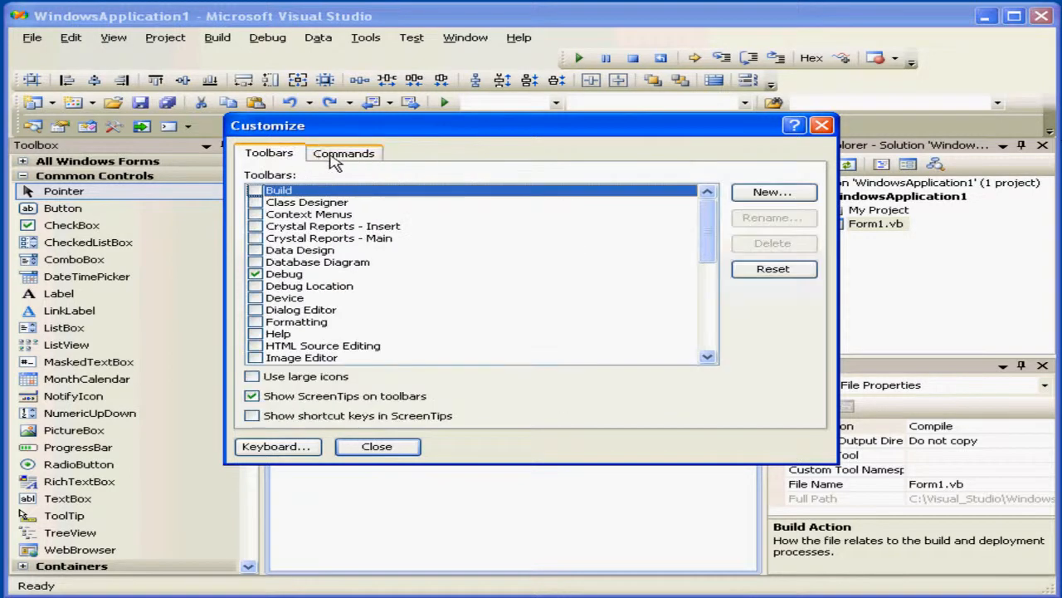
click(344, 153)
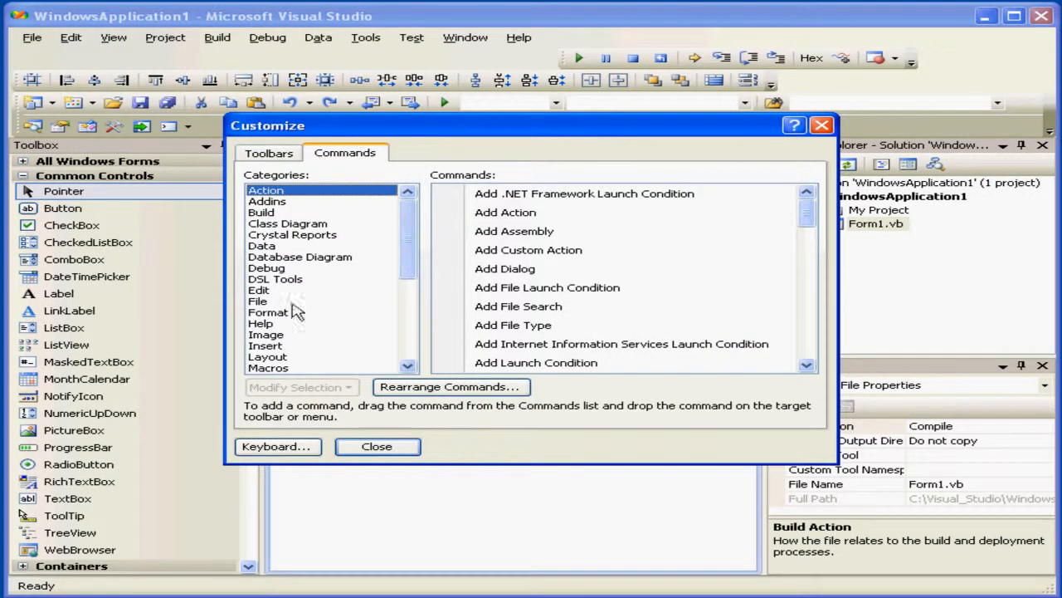
click(259, 288)
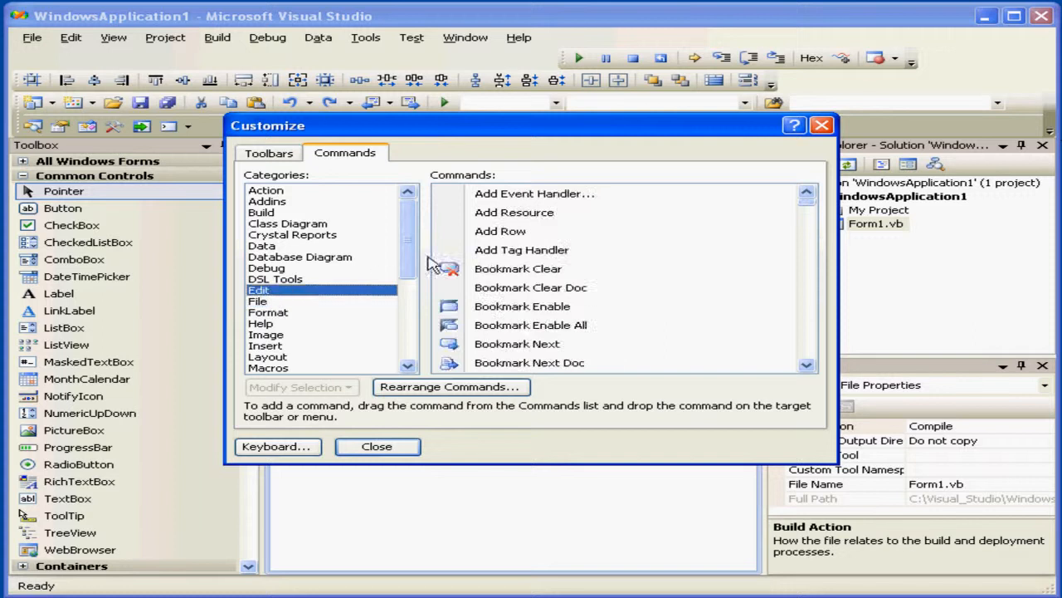
scroll(down, 3)
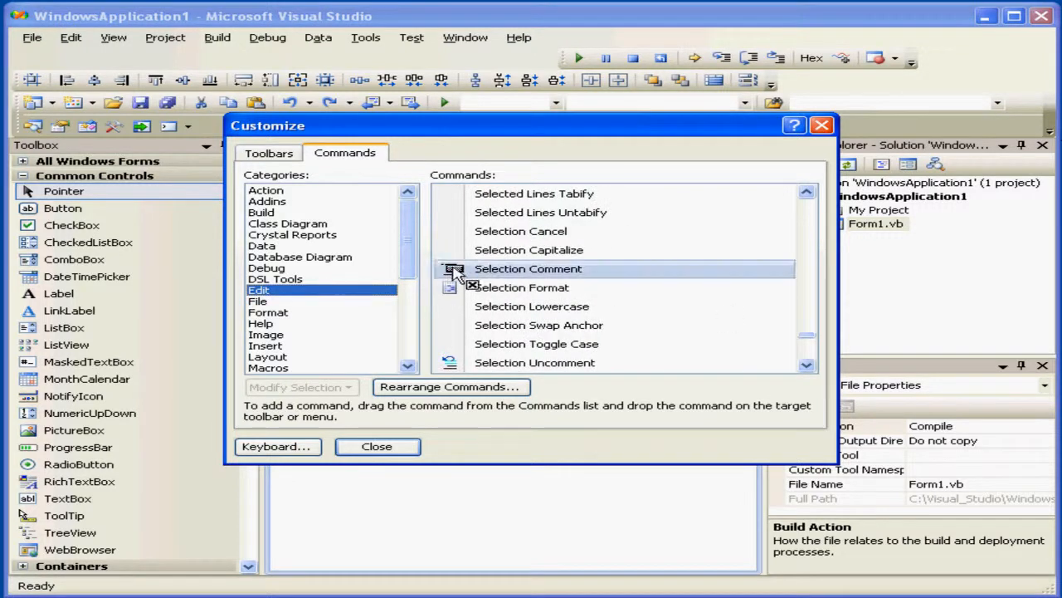
mouse_move(591, 56)
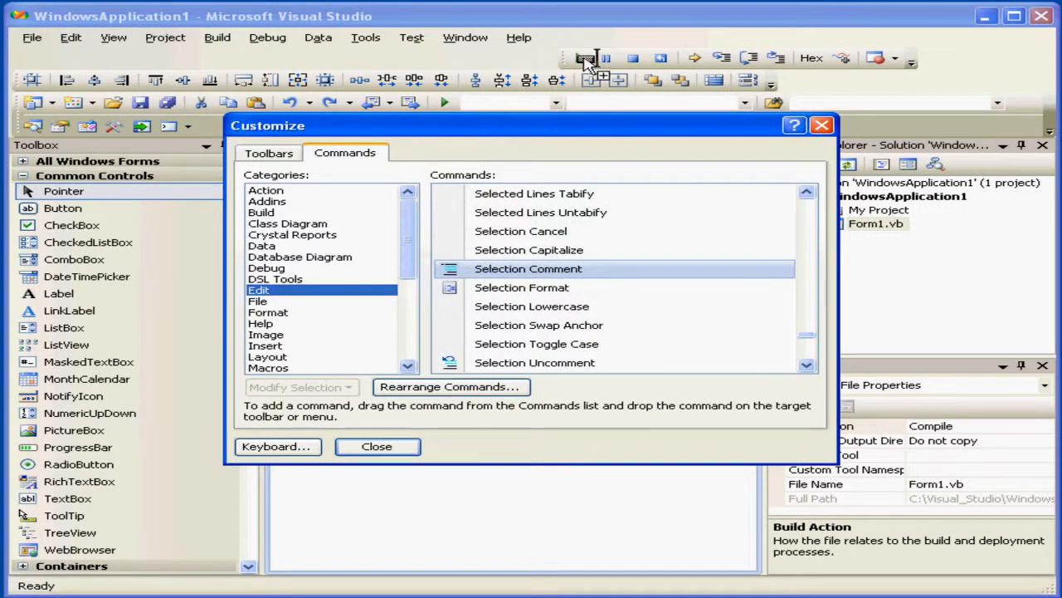
mouse_move(317, 174)
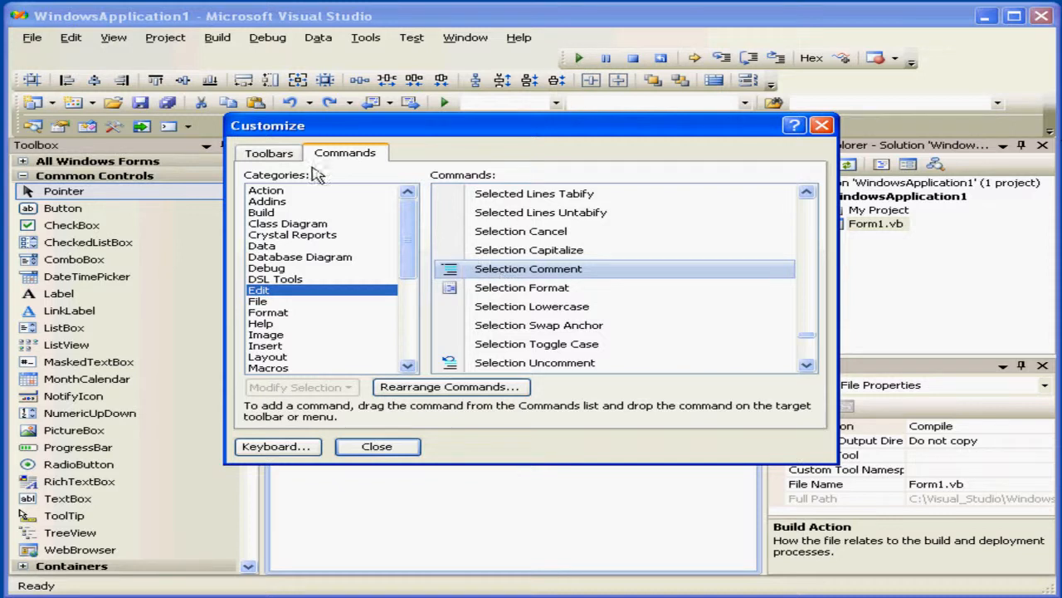
click(379, 447)
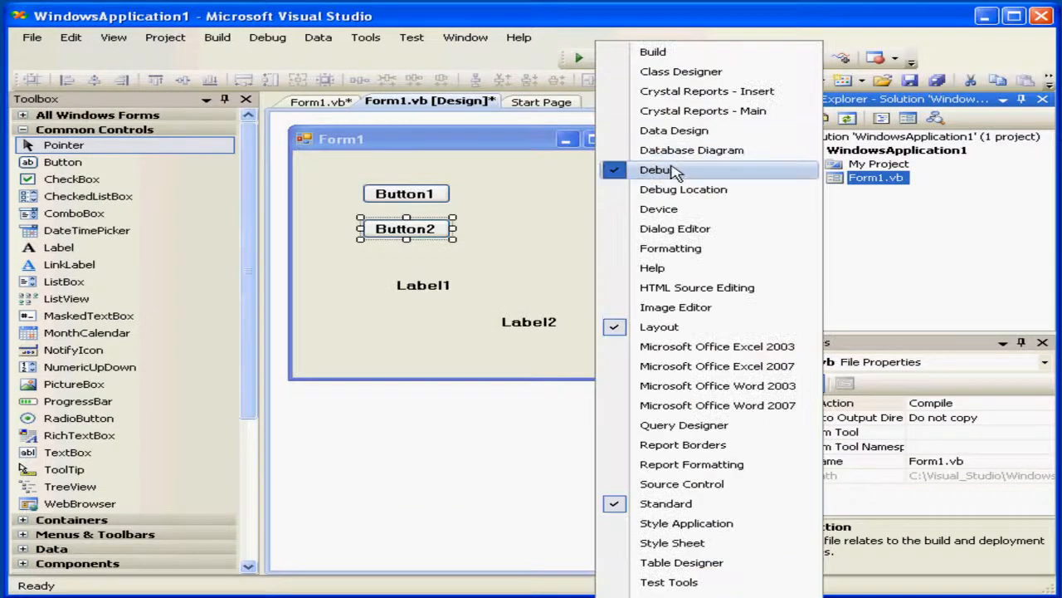
Hide the Debug toolbar, dock the Error List via View menu, then select Label2 on the form.
click(658, 169)
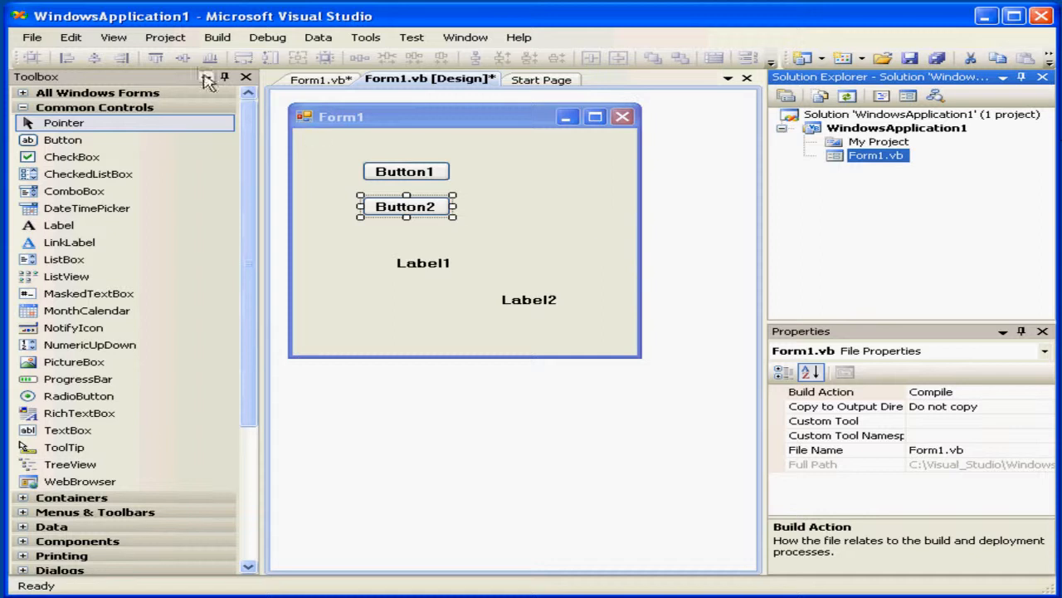
click(113, 37)
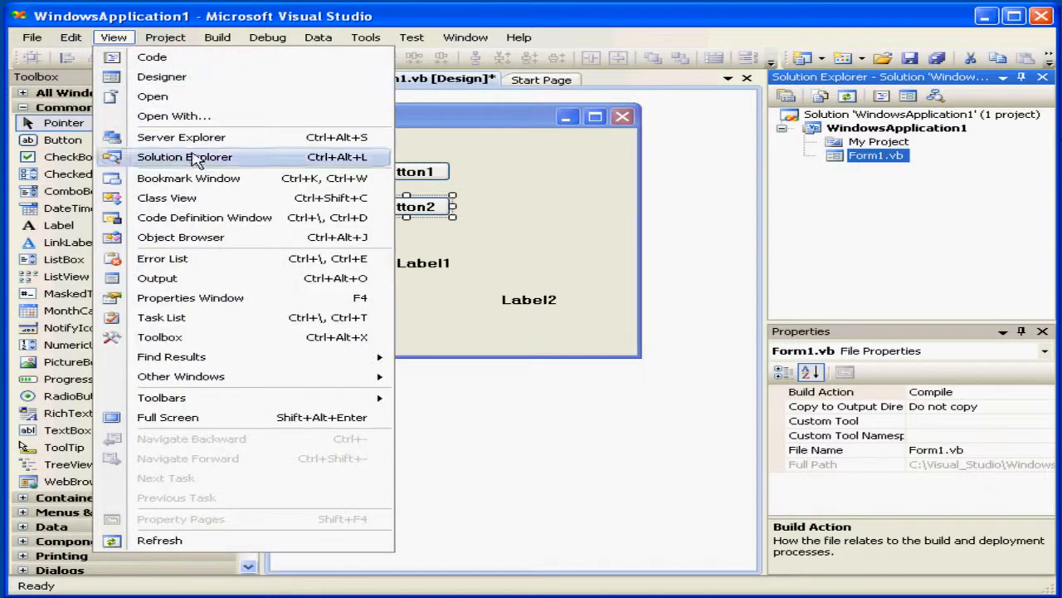
click(162, 259)
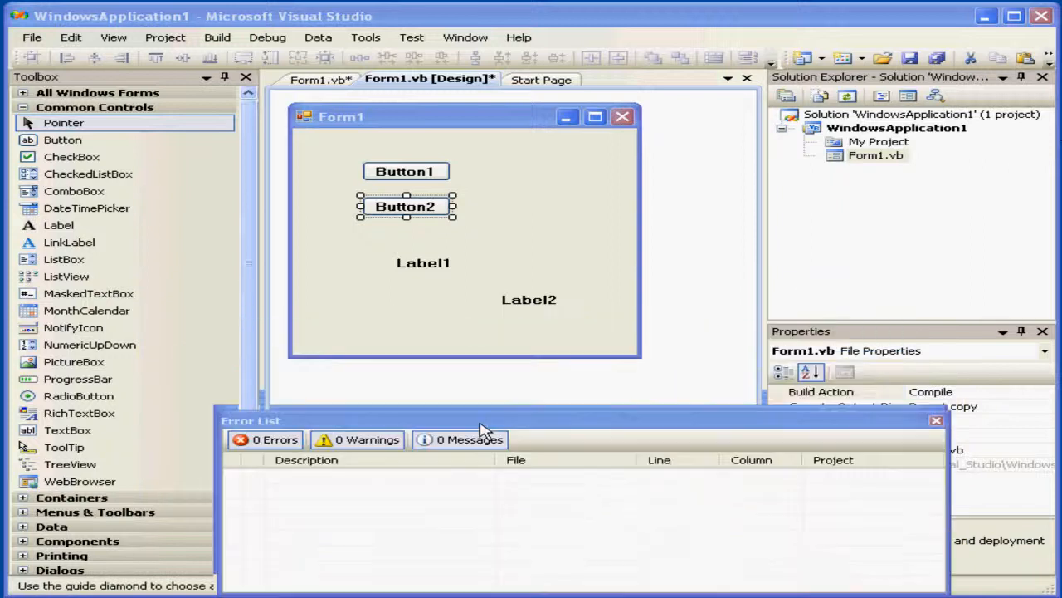
drag(485, 421, 523, 355)
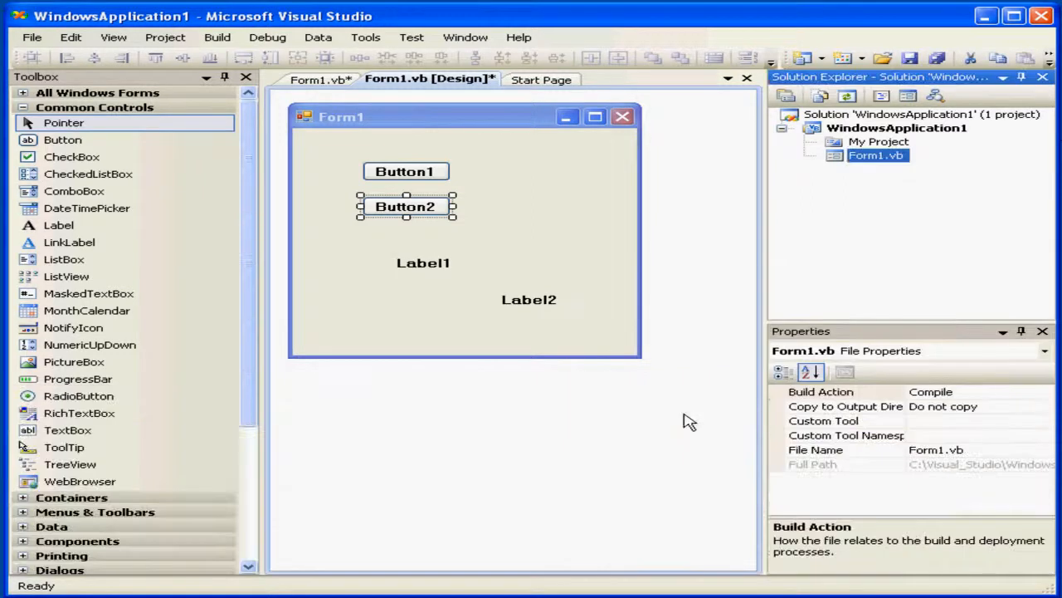
click(528, 299)
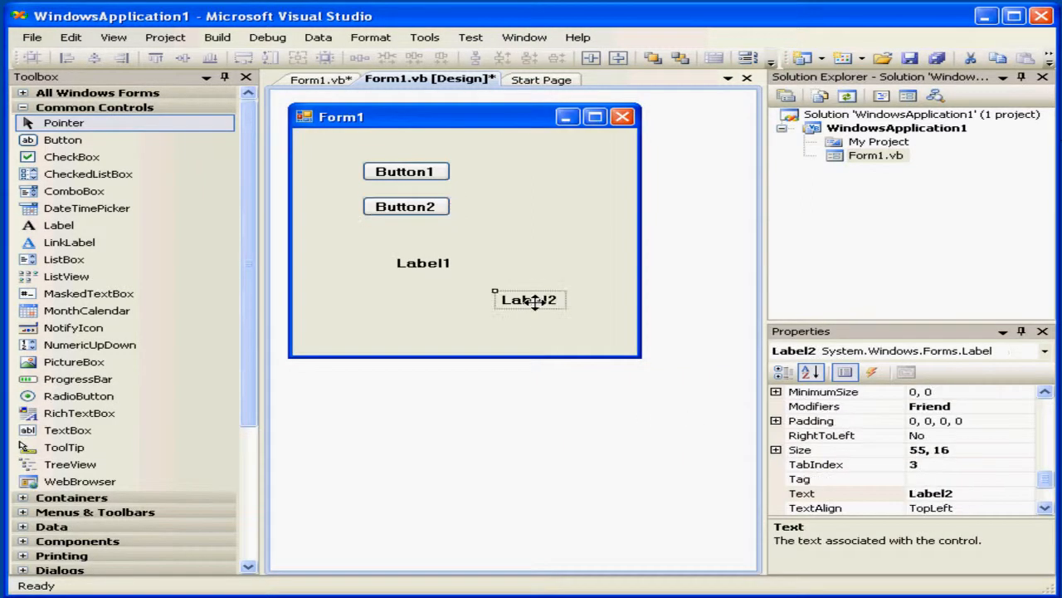